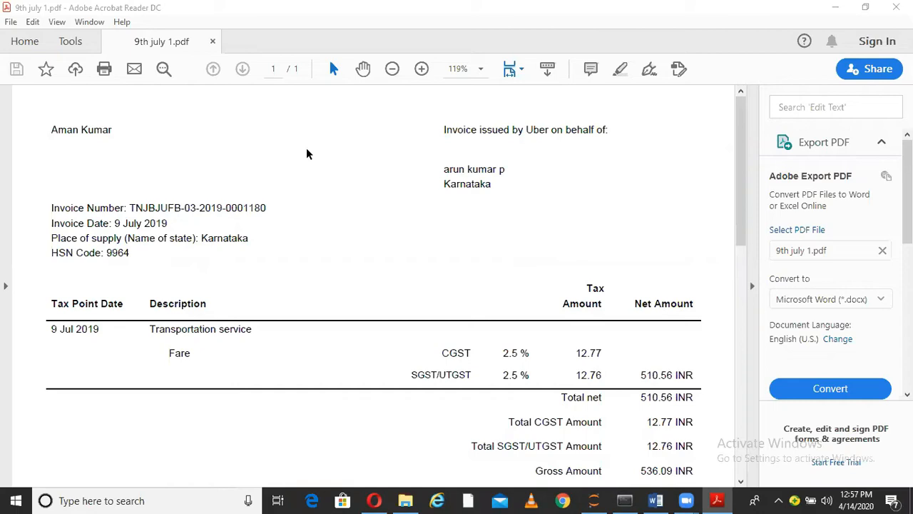
pyautogui.moveTo(349, 226)
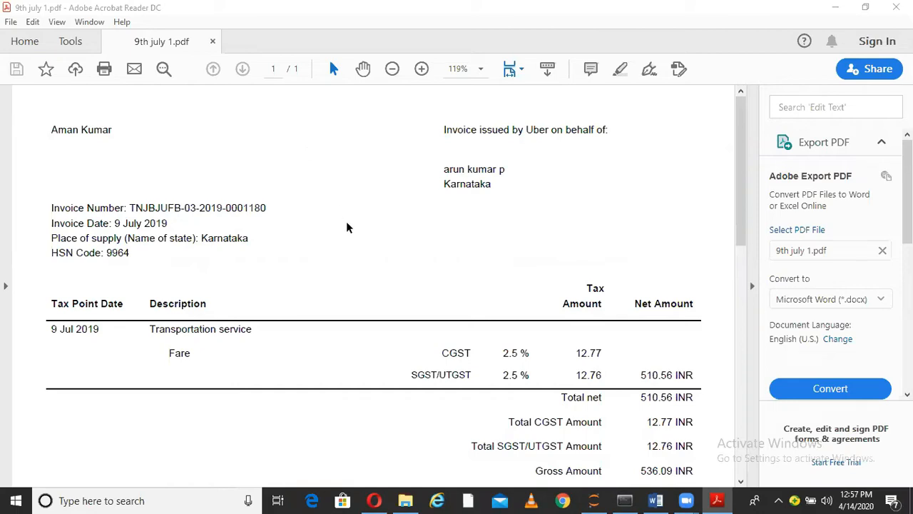
pyautogui.moveTo(125, 207)
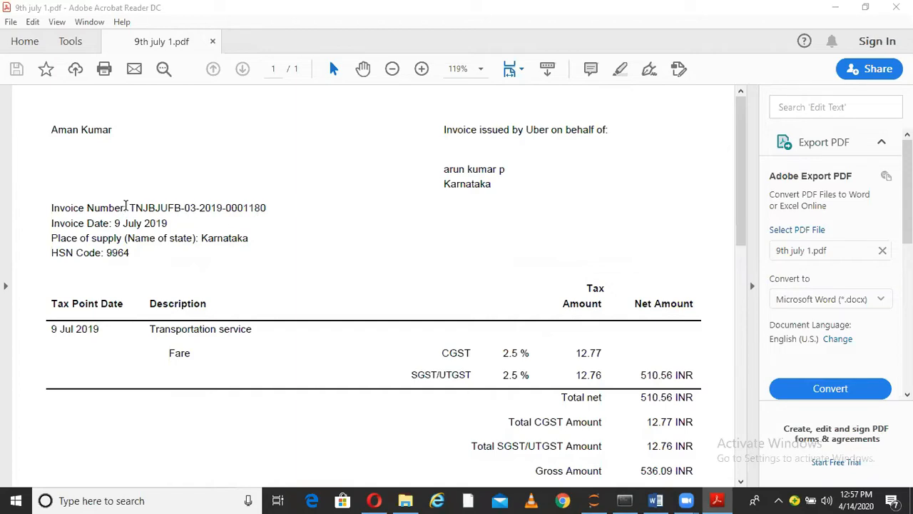
# Step: Review the 9 July 2019 invoice PDF, then switch to the Uber bills parsing notebook
pyautogui.doubleClick(141, 224)
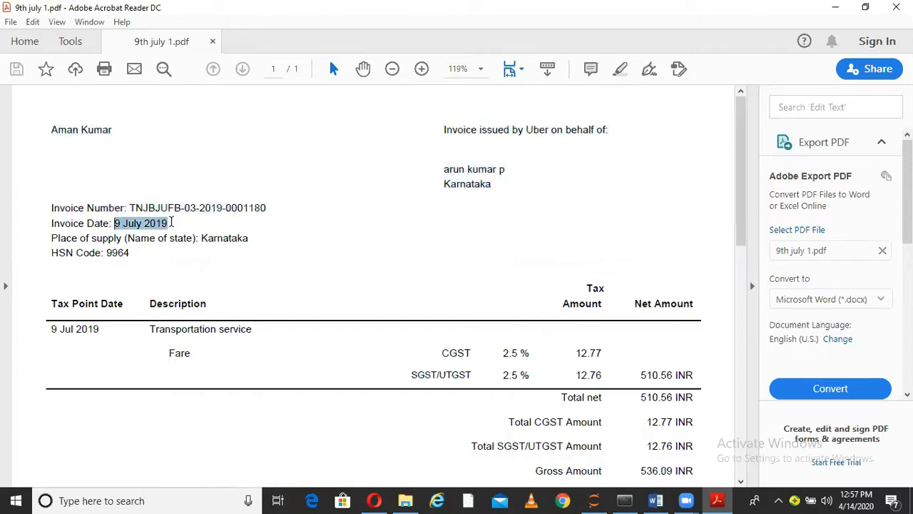
pyautogui.scroll(-3)
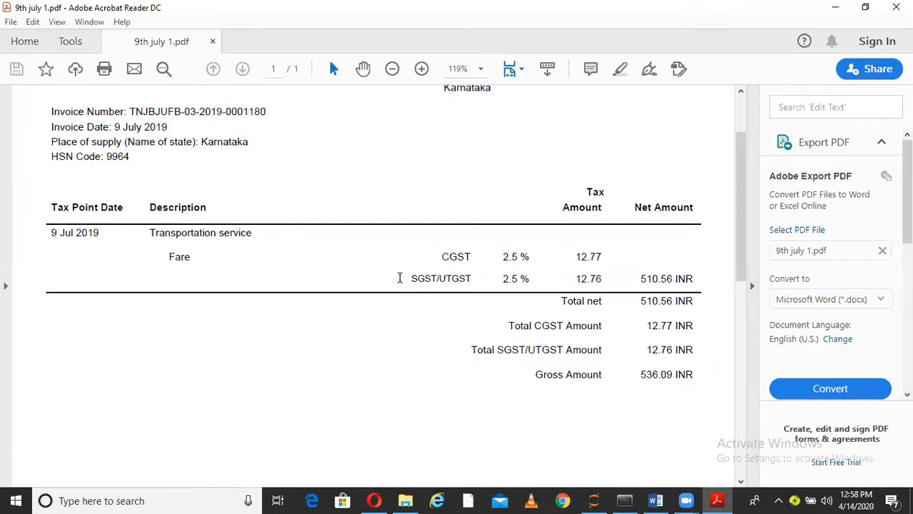
pyautogui.scroll(3)
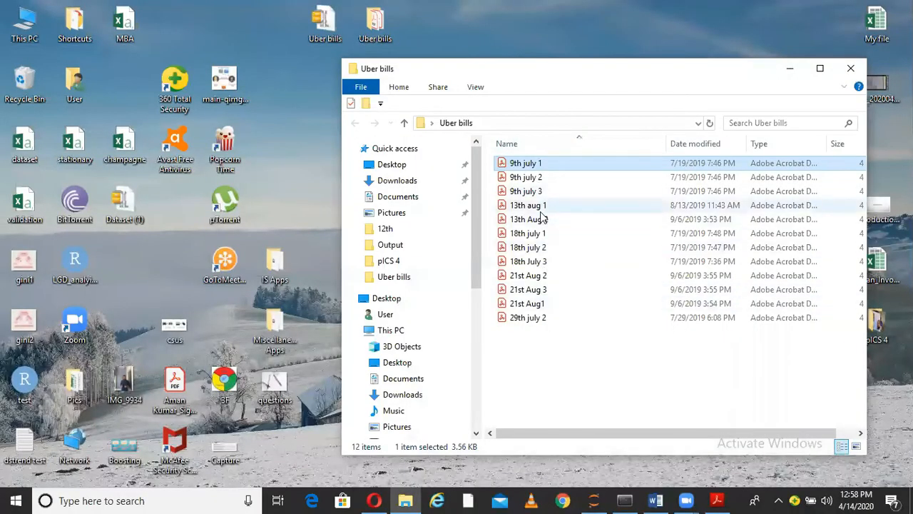
pyautogui.moveTo(564, 333)
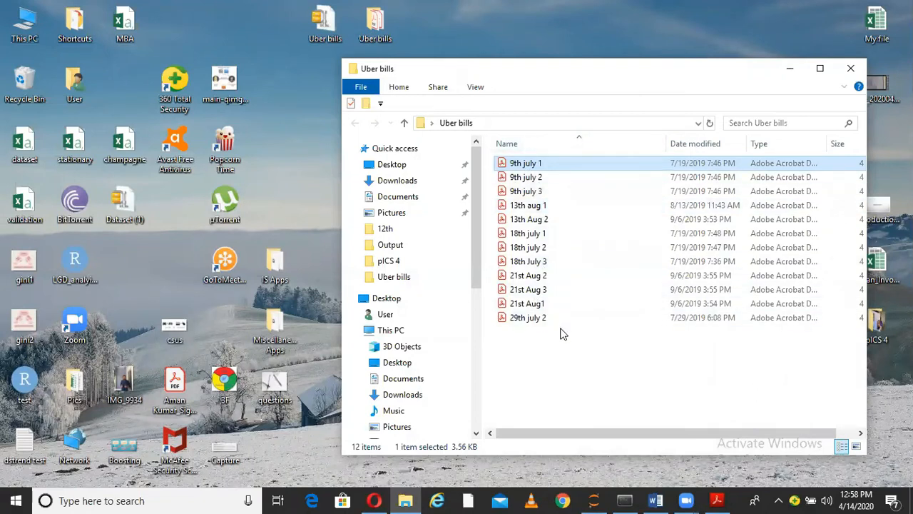
pyautogui.moveTo(717, 499)
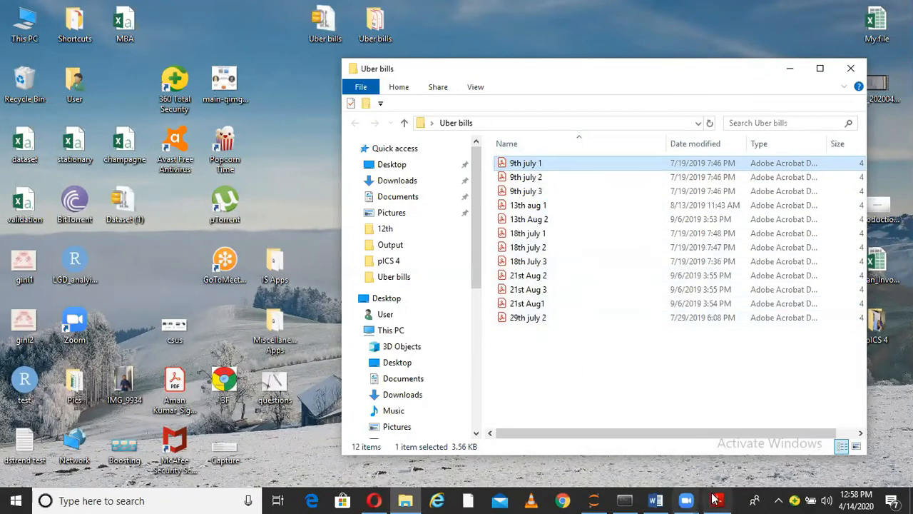
pyautogui.doubleClick(526, 163)
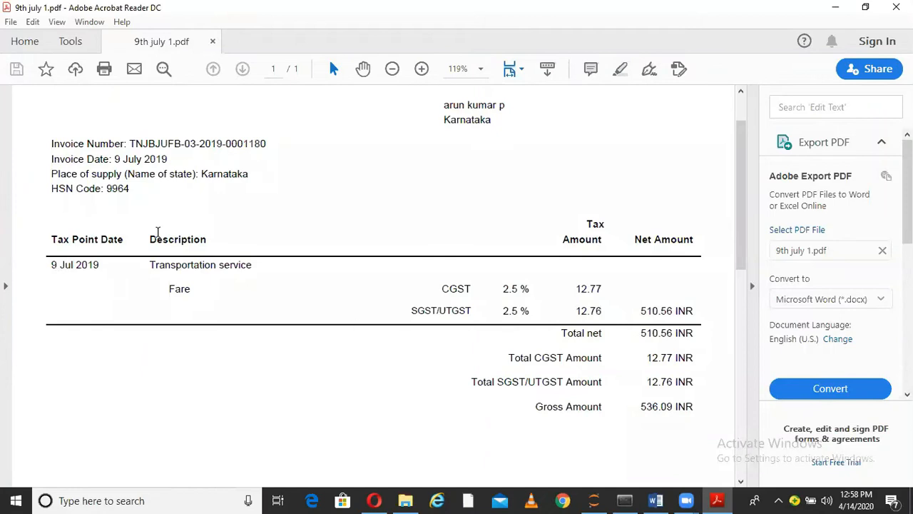
pyautogui.moveTo(166, 171)
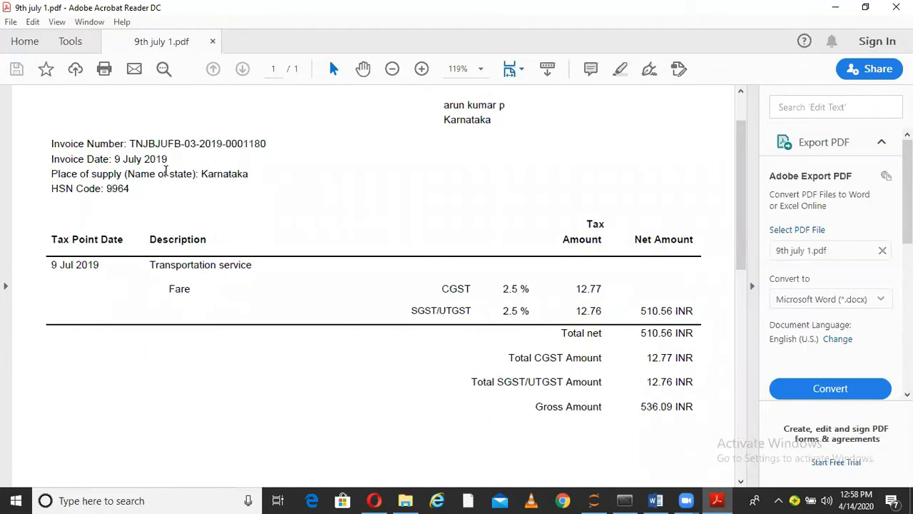
pyautogui.click(373, 500)
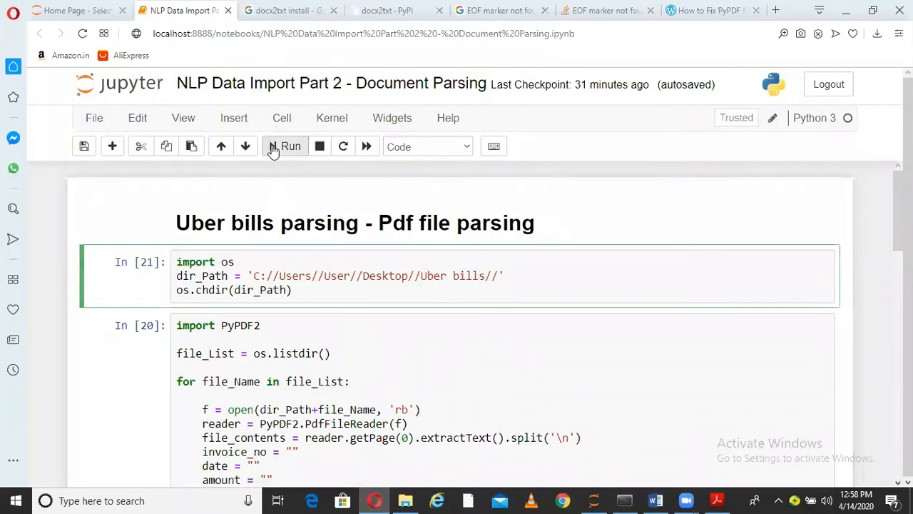
# Step: Re-run the os.chdir working-directory cell and highlight the PyPDF2 library name
pyautogui.click(285, 147)
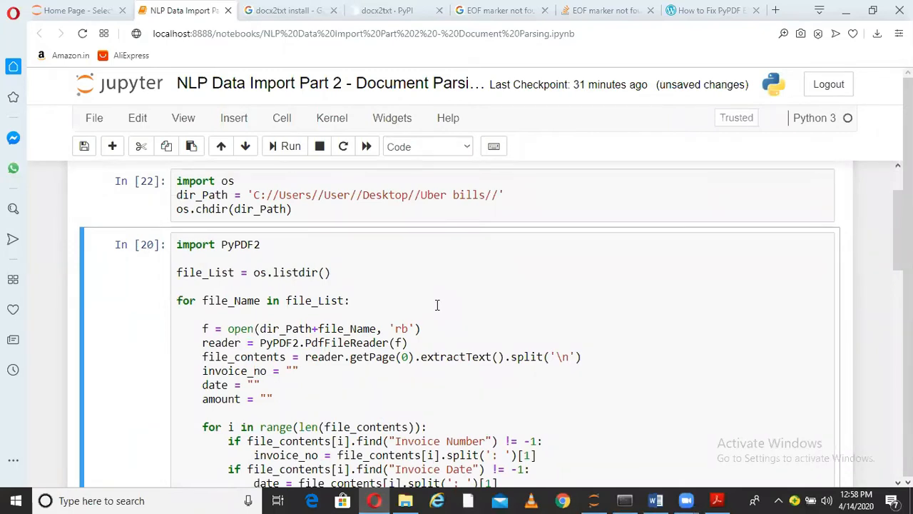
pyautogui.moveTo(416, 314)
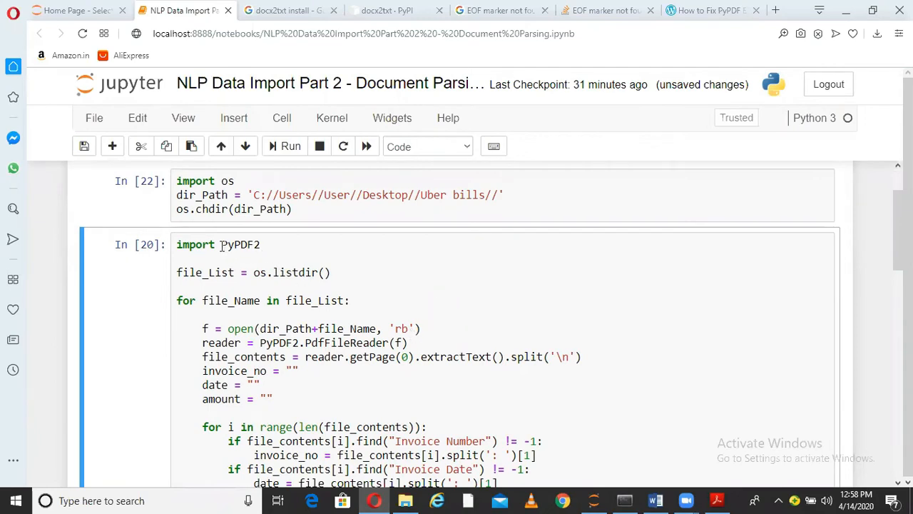
pyautogui.doubleClick(240, 244)
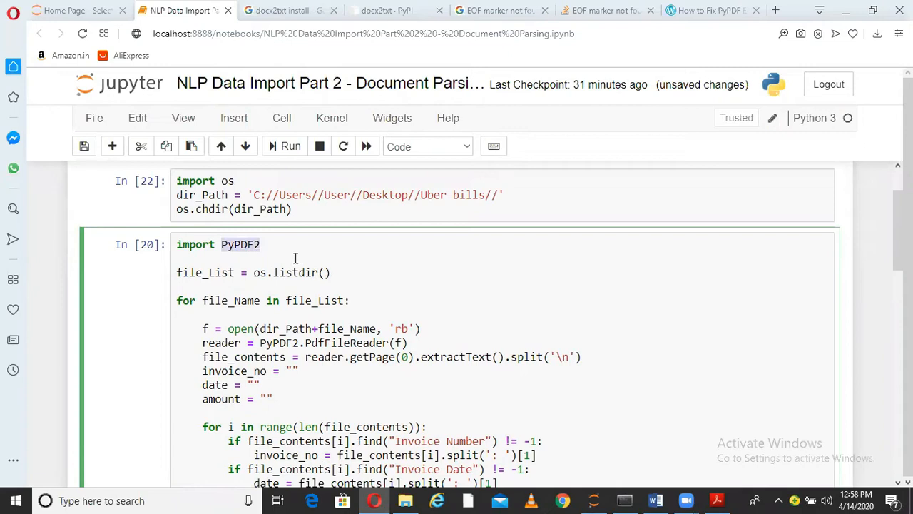
pyautogui.click(279, 244)
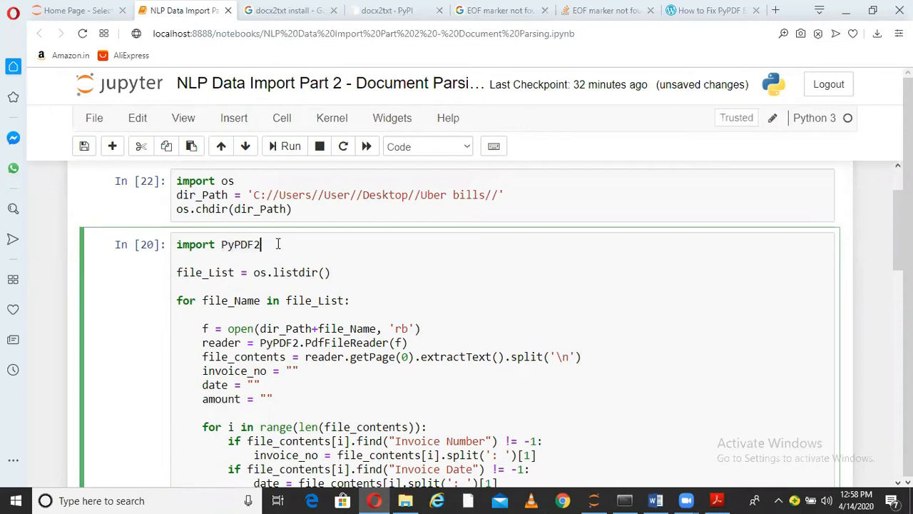
pyautogui.moveTo(219, 232)
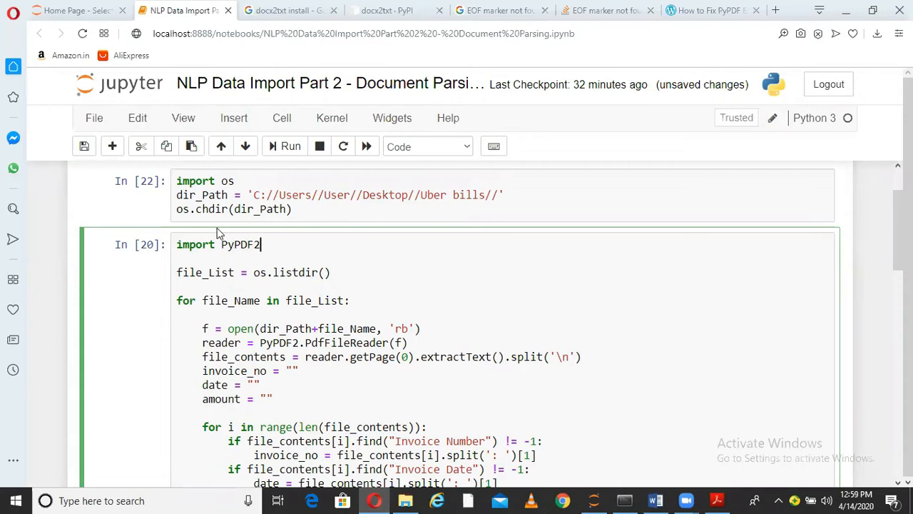
pyautogui.moveTo(171, 282)
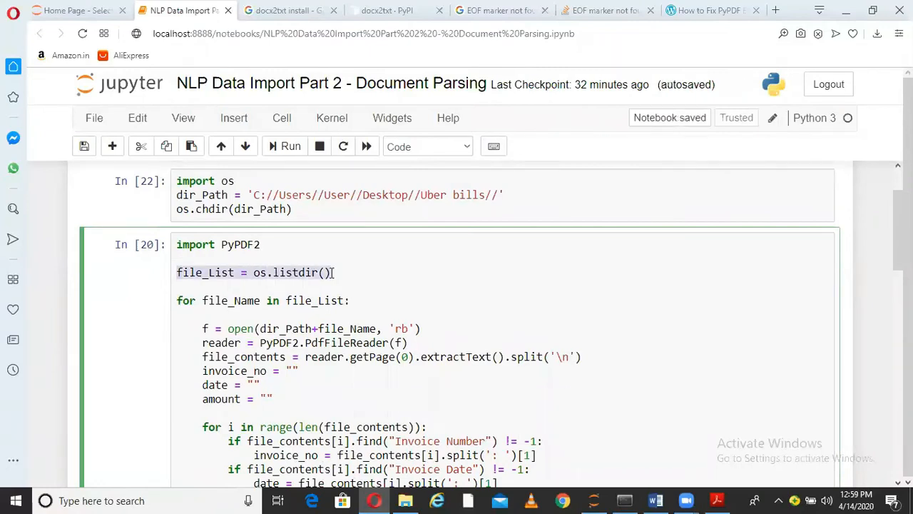
# Step: Highlight os.listdir() and compare it against the Uber bills folder in File Explorer
pyautogui.click(279, 272)
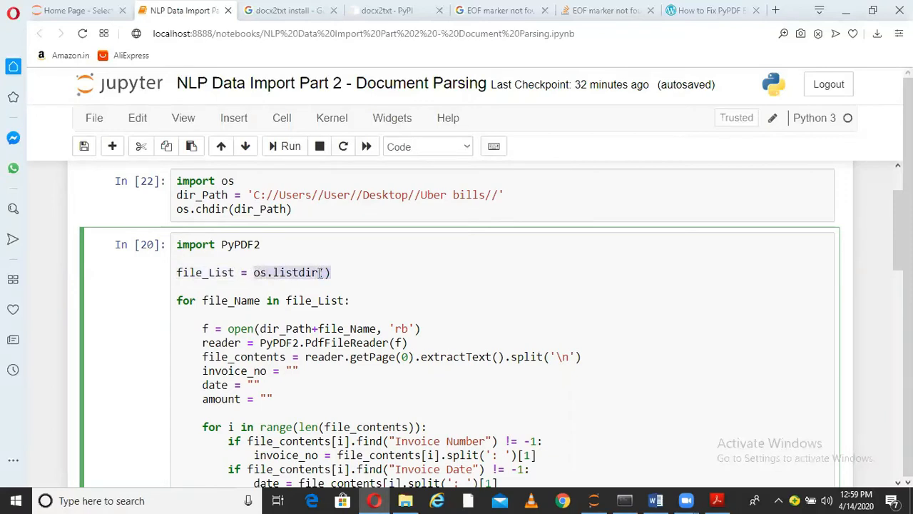
pyautogui.moveTo(182, 282)
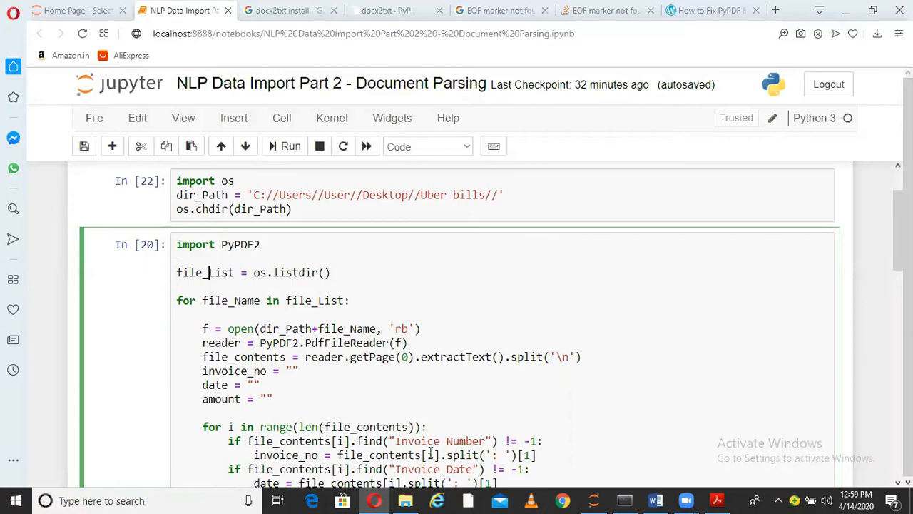
pyautogui.click(405, 501)
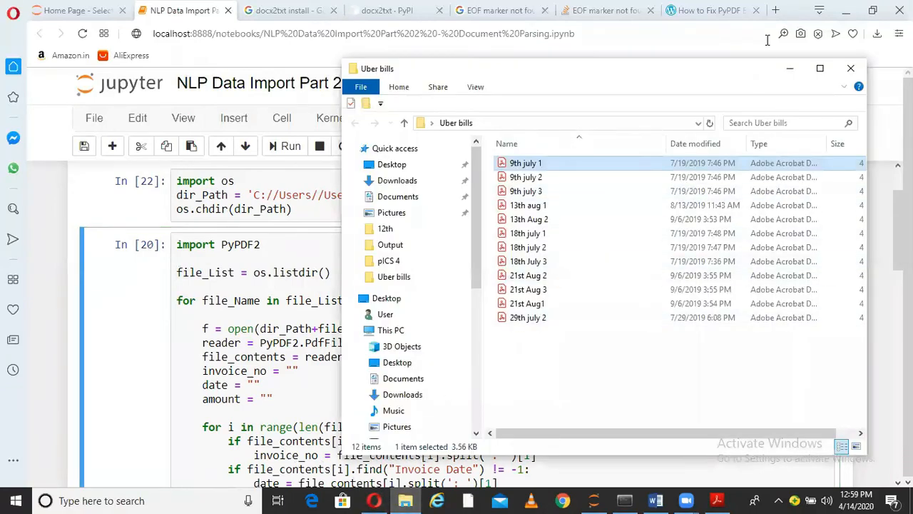
pyautogui.click(850, 68)
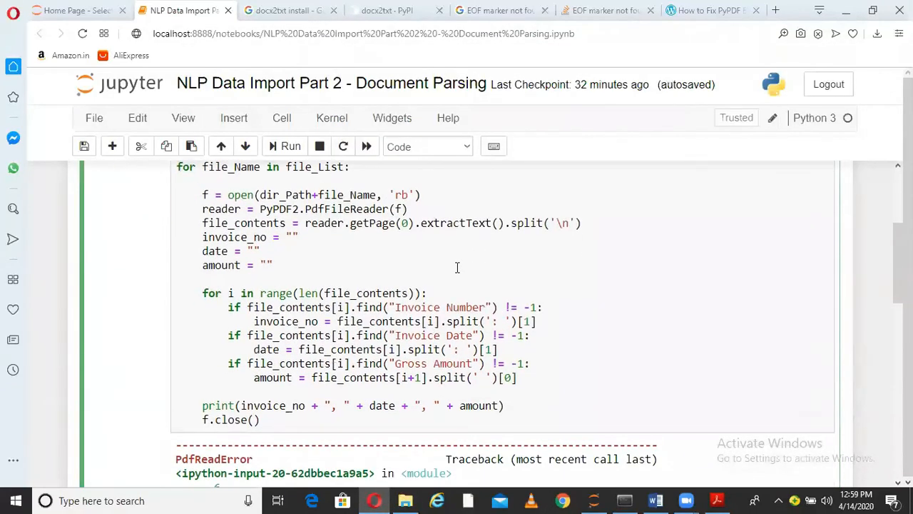
# Step: Scroll up to the PyPDF2 loop and highlight the file_Name and PyPDF2 names
pyautogui.scroll(3)
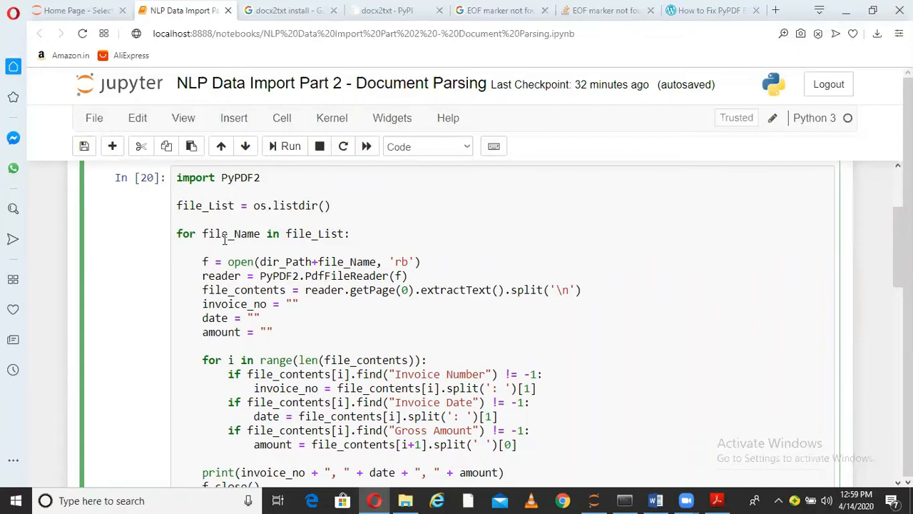
pyautogui.doubleClick(231, 234)
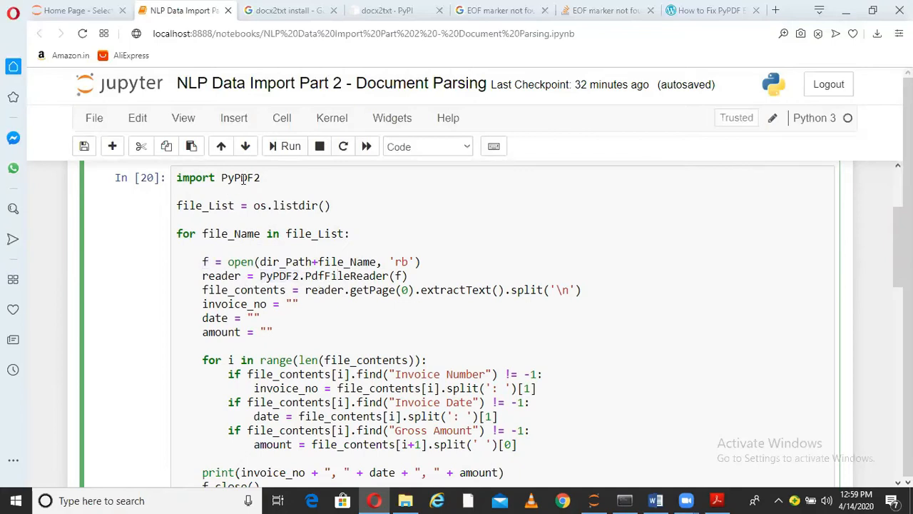
pyautogui.doubleClick(241, 178)
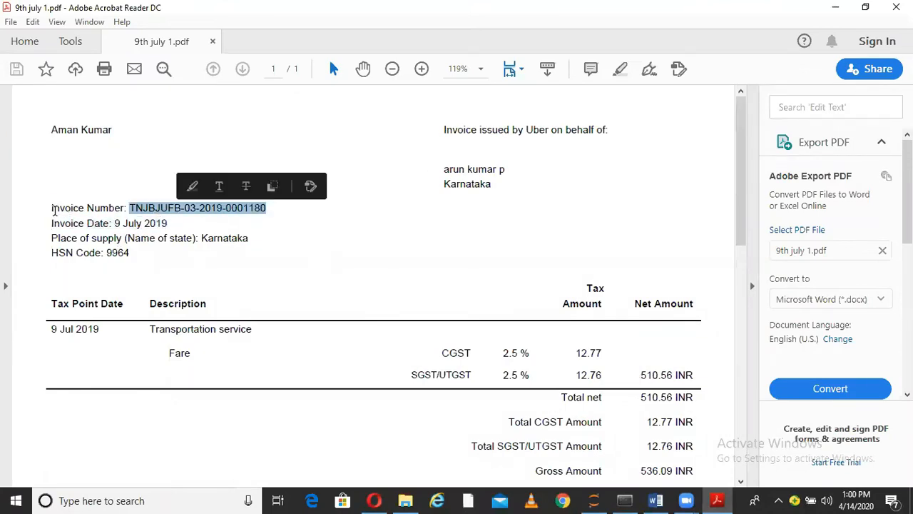
# Step: Return to the parsing notebook and highlight the file_contents variable
pyautogui.click(99, 259)
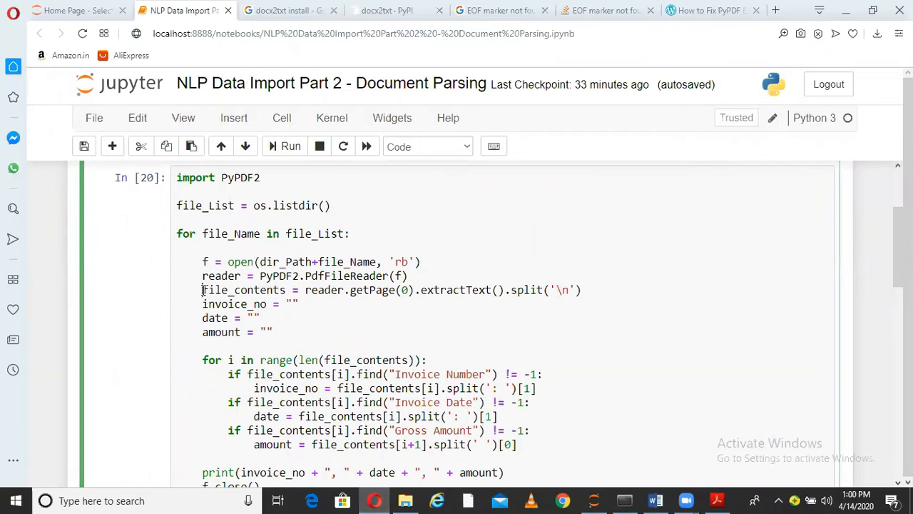
pyautogui.doubleClick(243, 289)
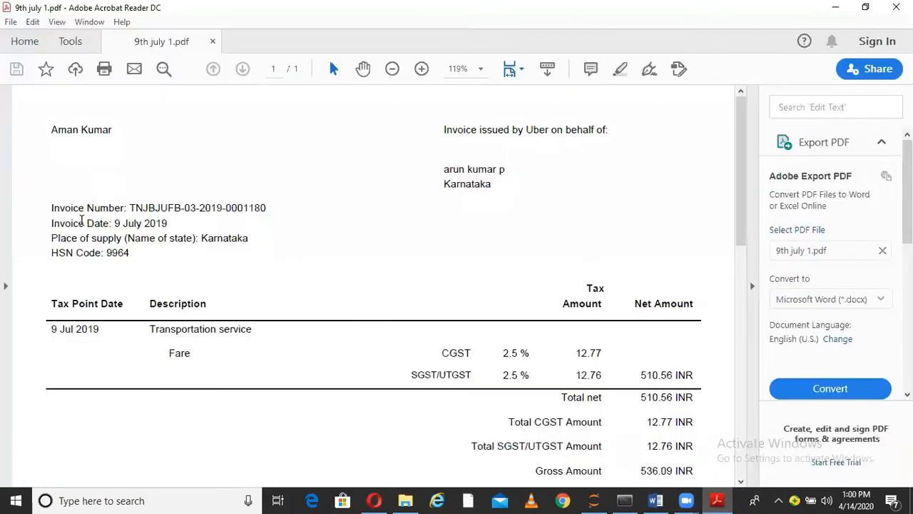
pyautogui.moveTo(556, 456)
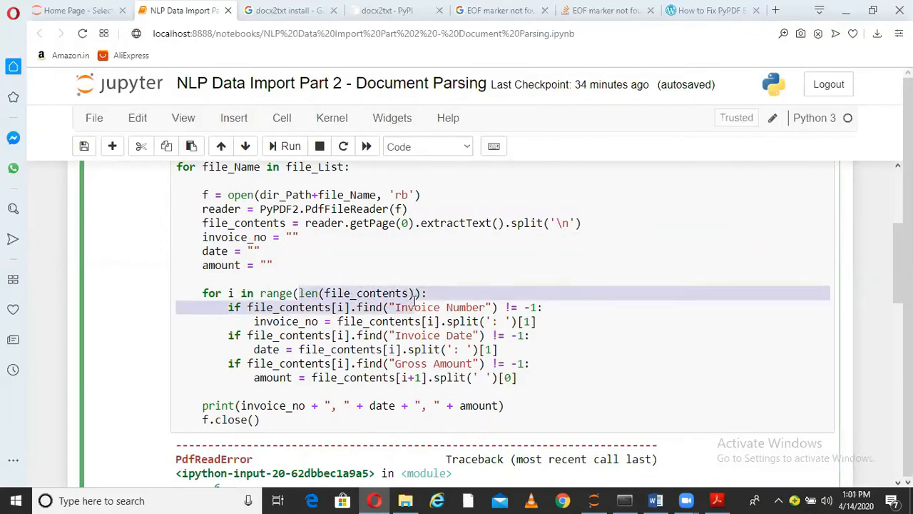
# Step: Point out the file_contents lines and search loop, then bring up the invoice PDF
pyautogui.click(253, 223)
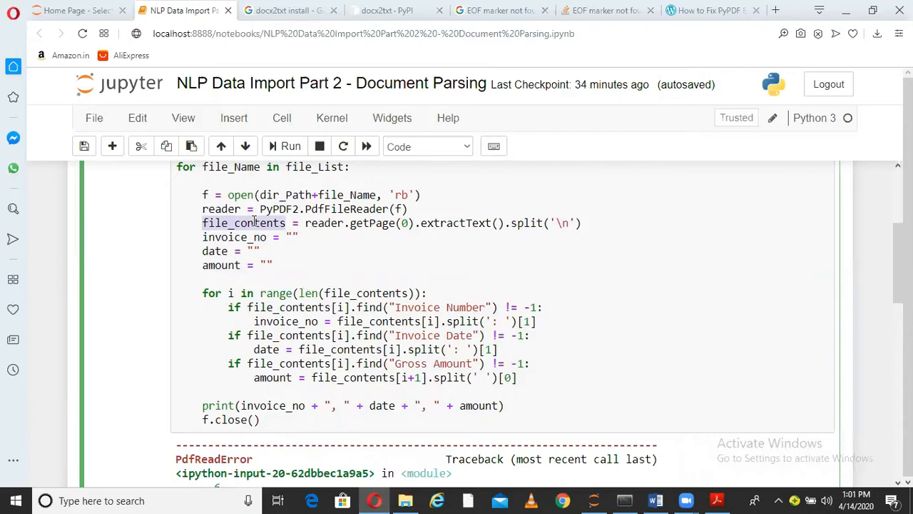
pyautogui.moveTo(240, 283)
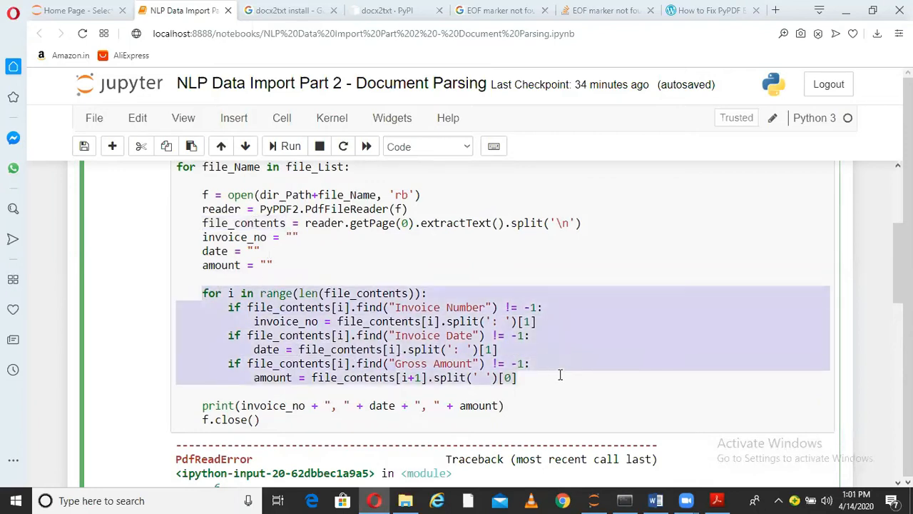
pyautogui.click(444, 307)
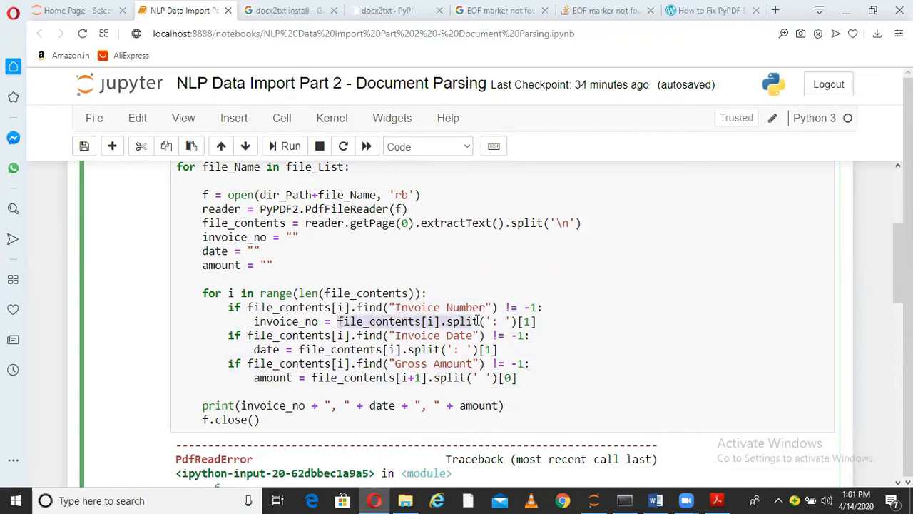
pyautogui.click(716, 500)
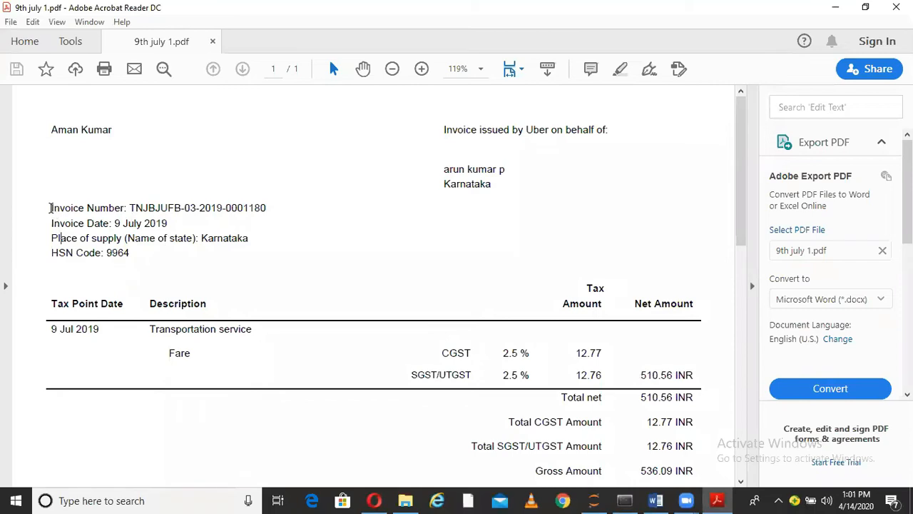
pyautogui.moveTo(190, 225)
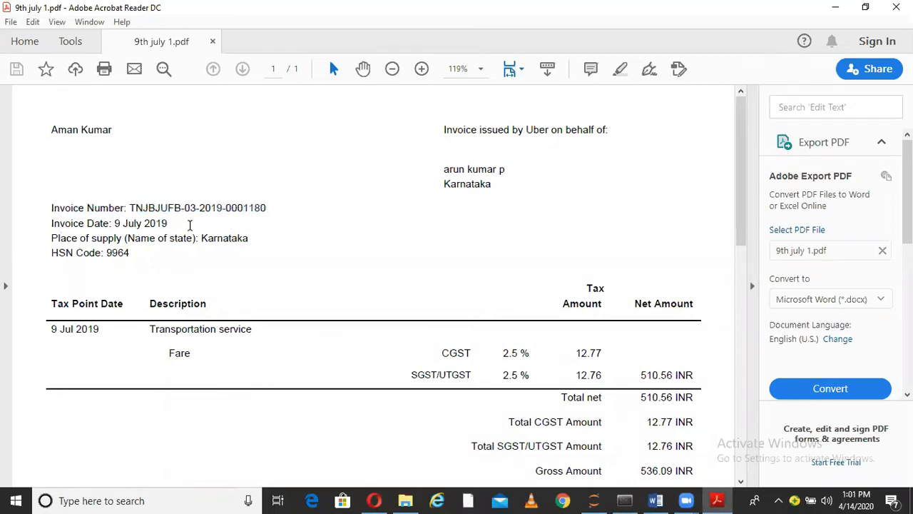
# Step: Highlight the Invoice Number and Invoice Date lines on the 9th July invoice
pyautogui.doubleClick(88, 208)
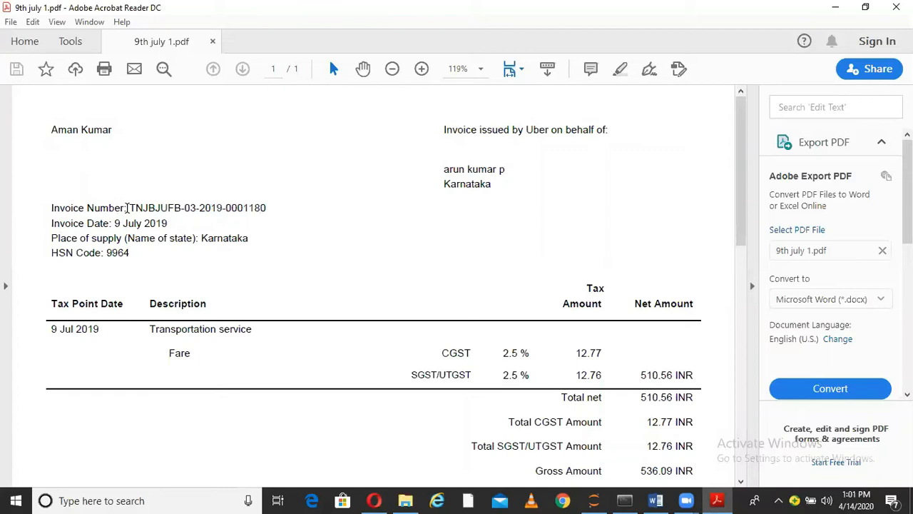
pyautogui.moveTo(64, 211)
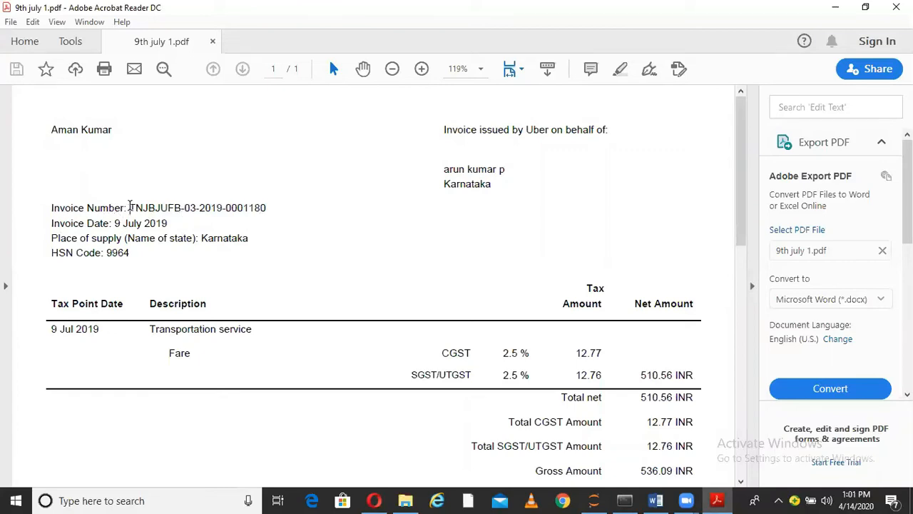
pyautogui.moveTo(207, 232)
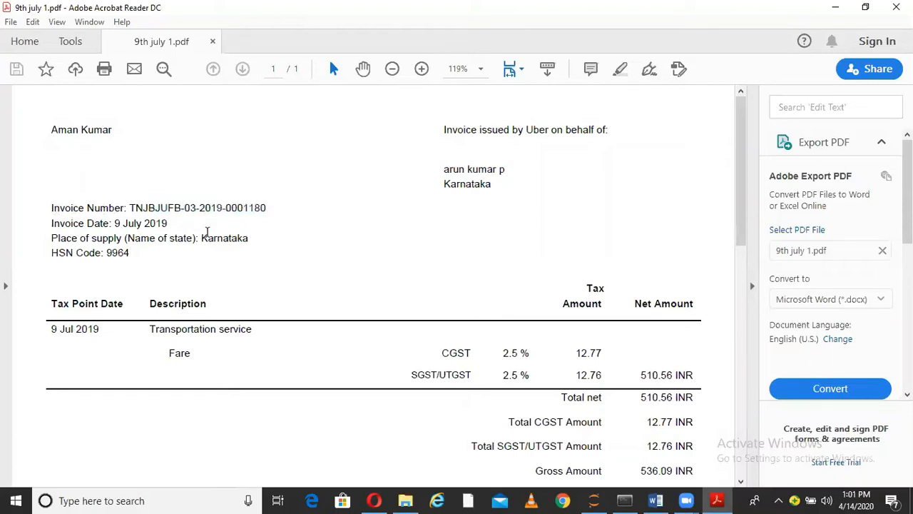
pyautogui.doubleClick(87, 207)
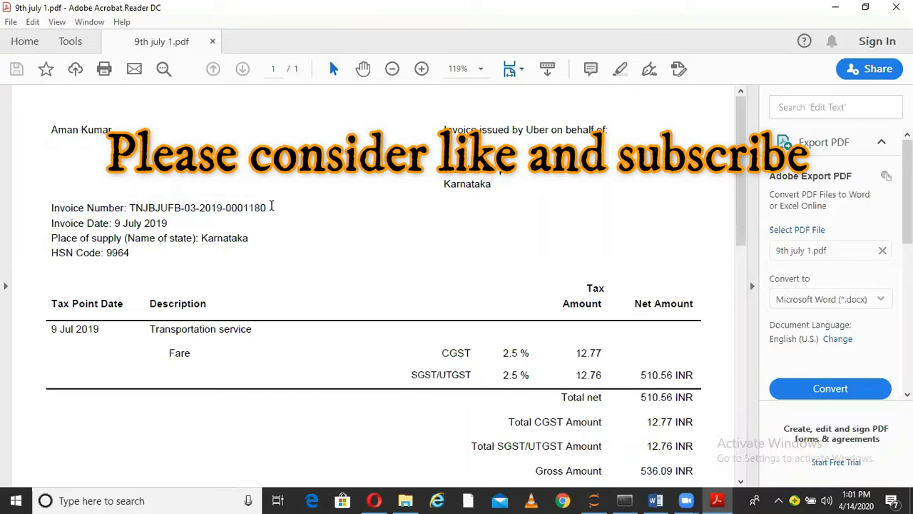
pyautogui.doubleClick(197, 208)
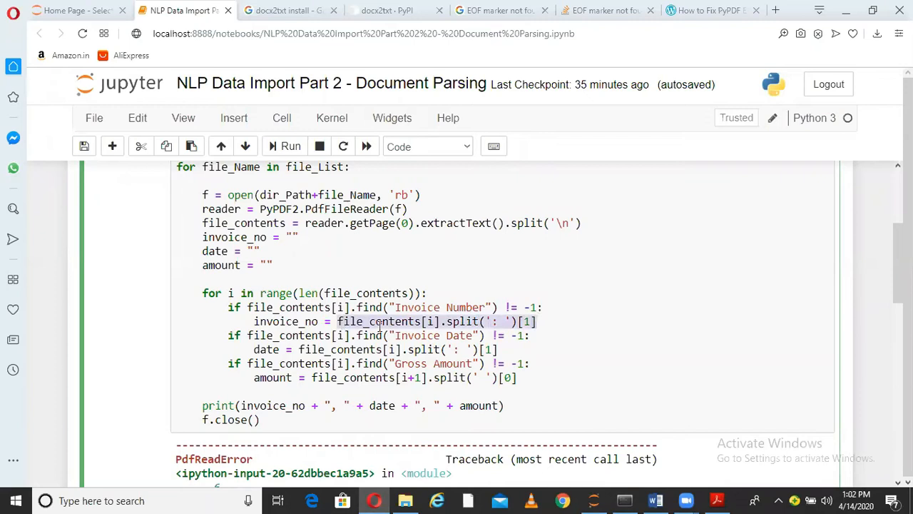
pyautogui.moveTo(544, 273)
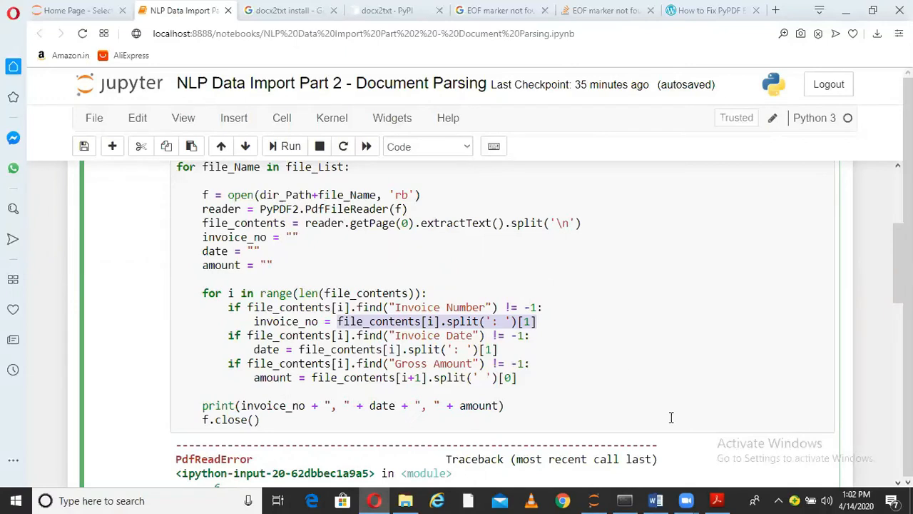
# Step: Switch to the 9th July invoice in Acrobat to show the extracted invoice number
pyautogui.click(717, 500)
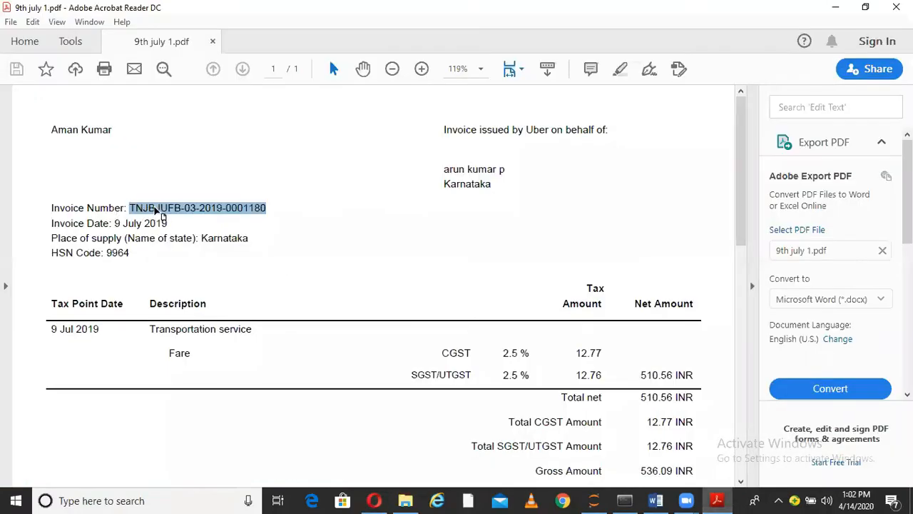
pyautogui.moveTo(227, 217)
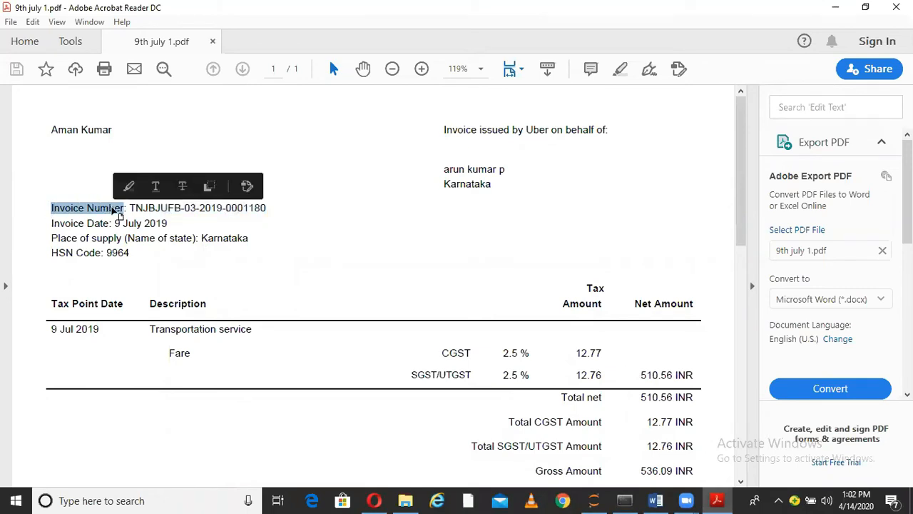
# Step: Clear the highlight on the 'Invoice Number' label in the invoice
pyautogui.click(106, 207)
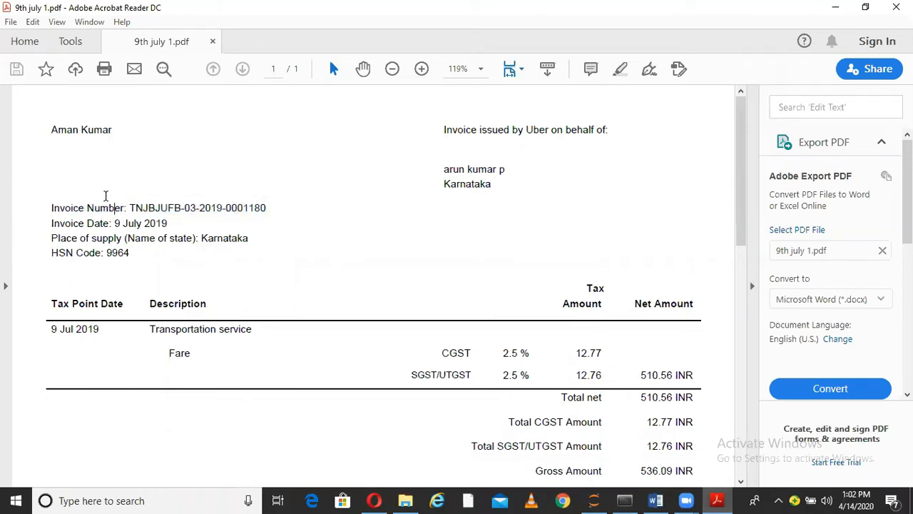
pyautogui.moveTo(83, 222)
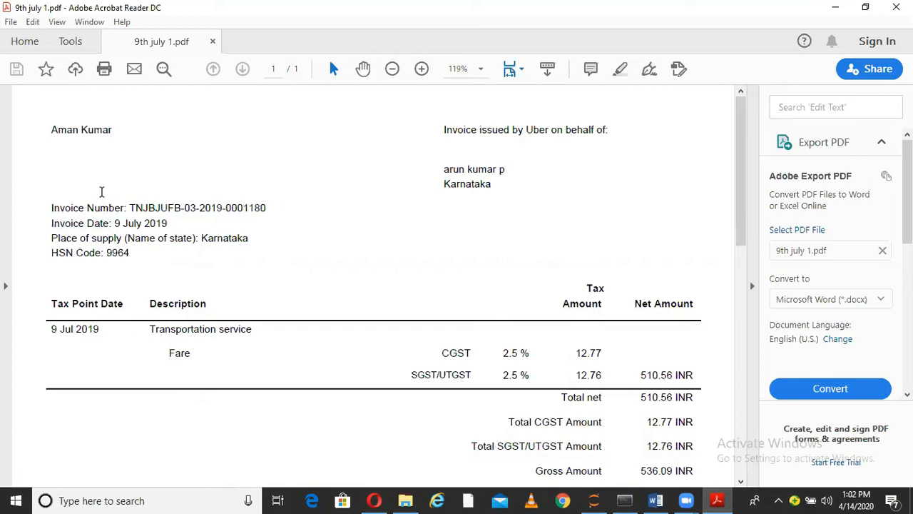
pyautogui.moveTo(54, 223)
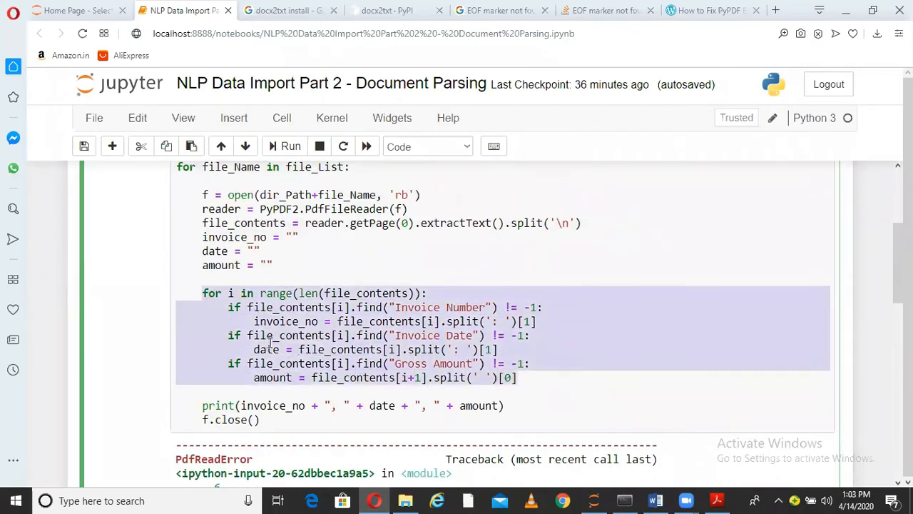
pyautogui.moveTo(282, 335)
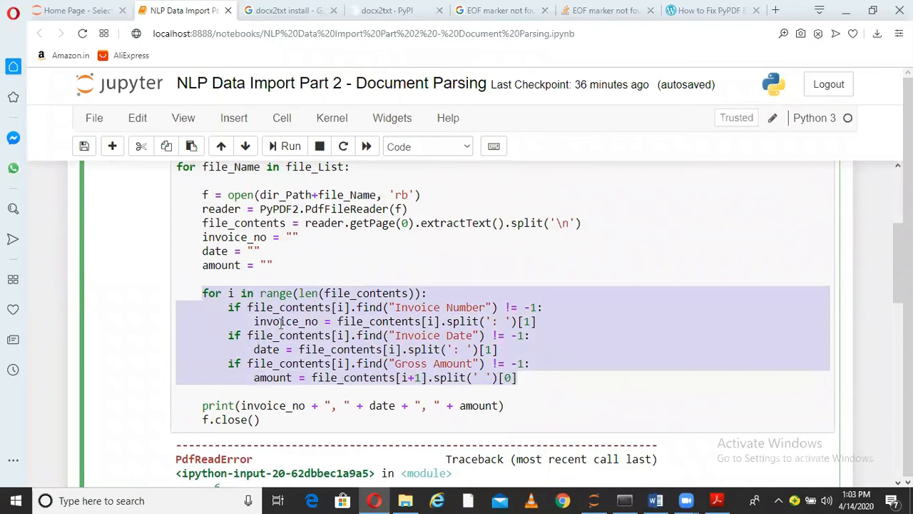
pyautogui.moveTo(204, 403)
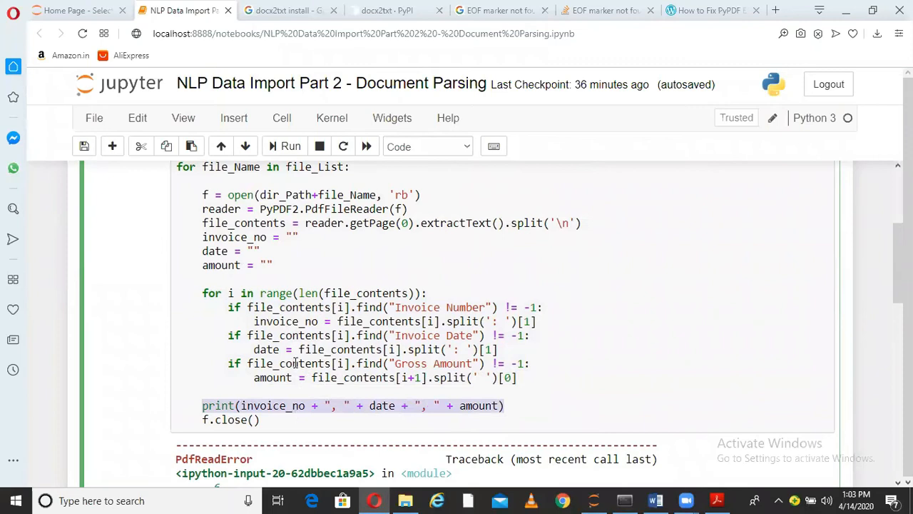
# Step: Run the parsing cell to print invoice, date and amount lines for twelve invoices
pyautogui.scroll(3)
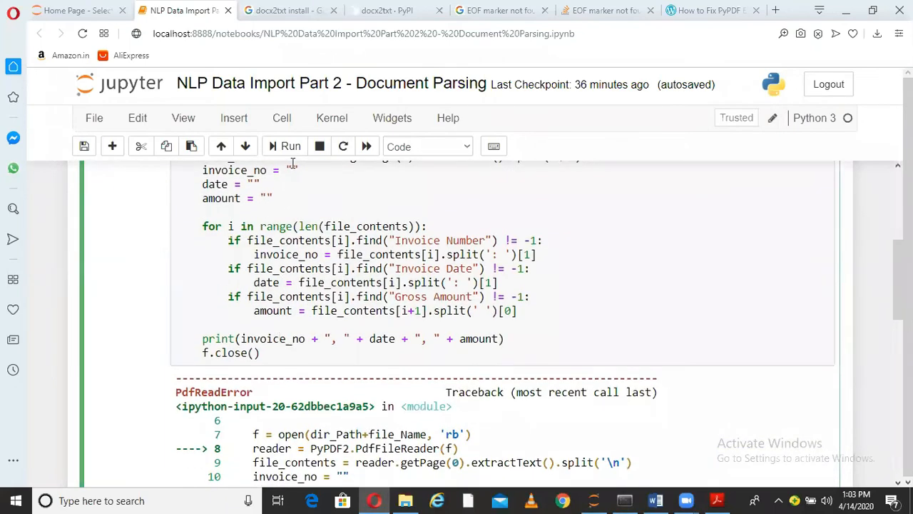
pyautogui.click(290, 147)
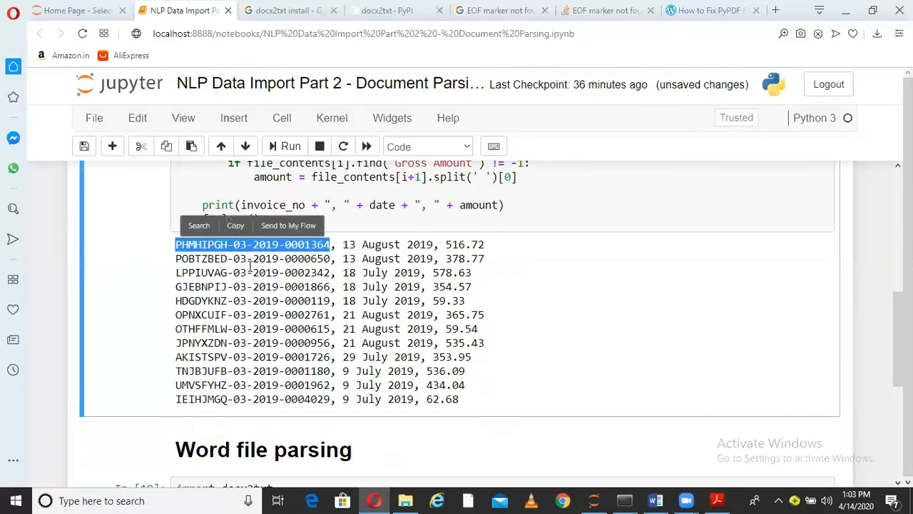
pyautogui.click(717, 500)
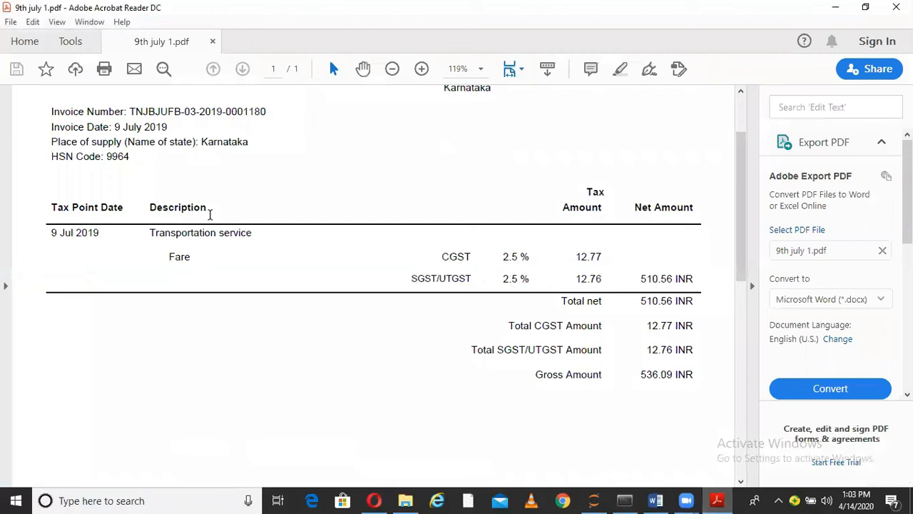
pyautogui.scroll(3)
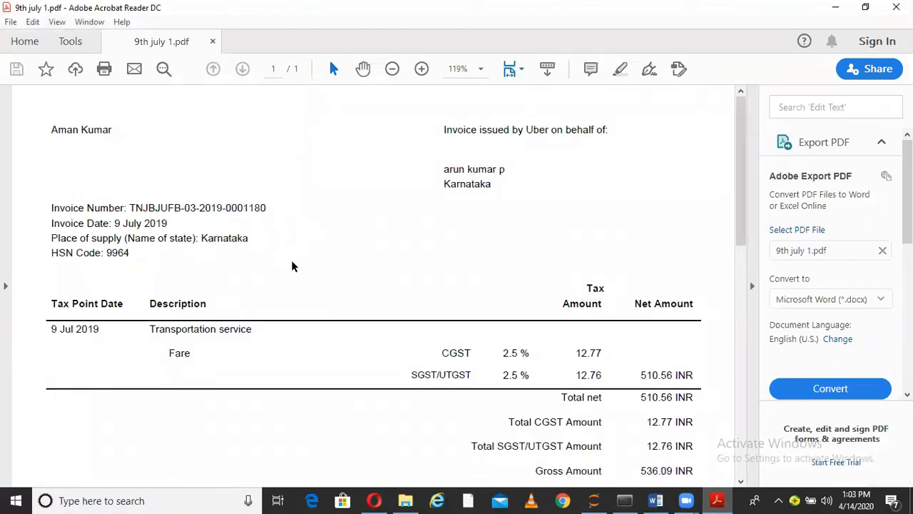
pyautogui.click(374, 500)
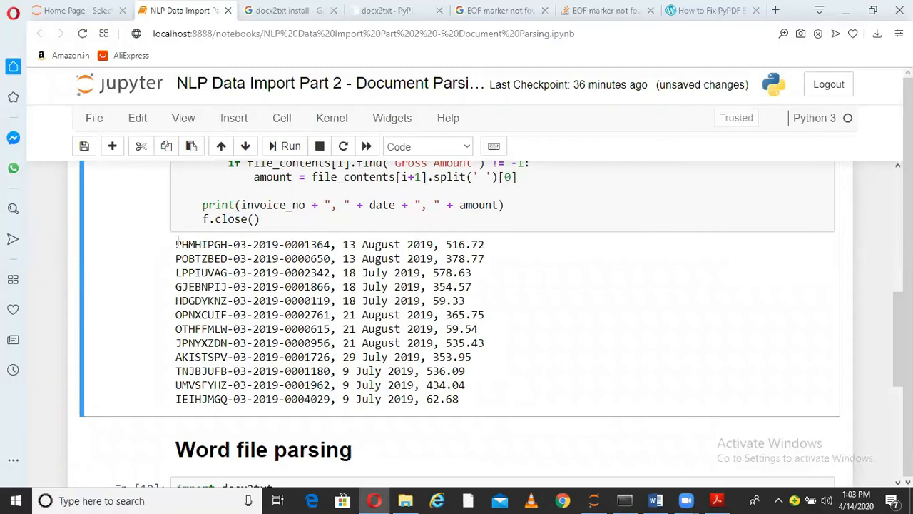
pyautogui.doubleClick(374, 244)
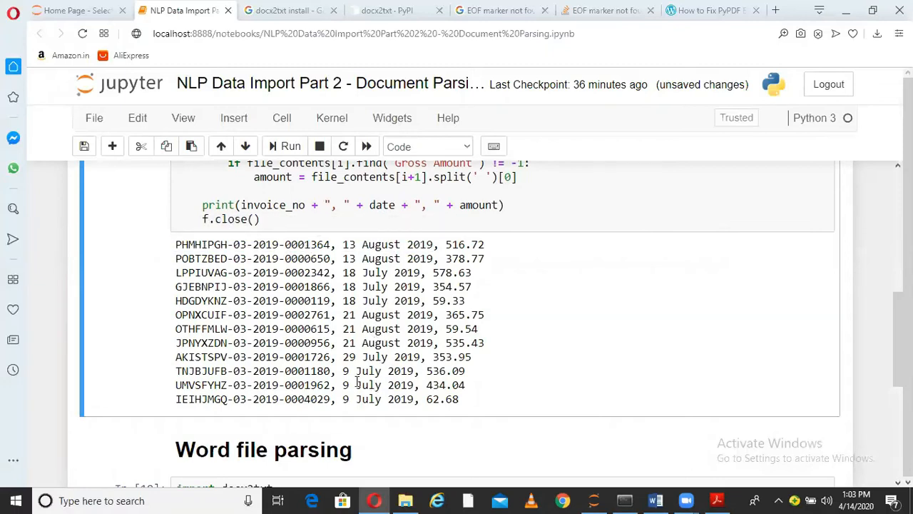
pyautogui.click(717, 500)
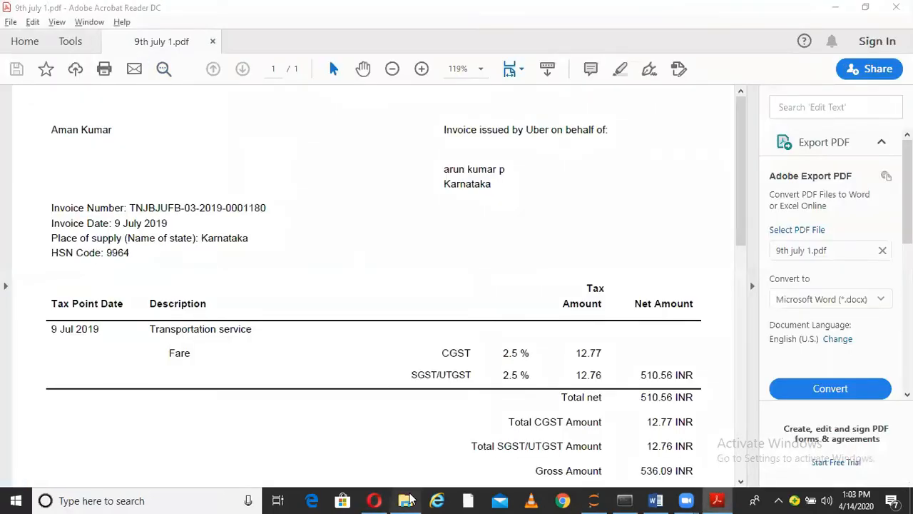
pyautogui.click(405, 500)
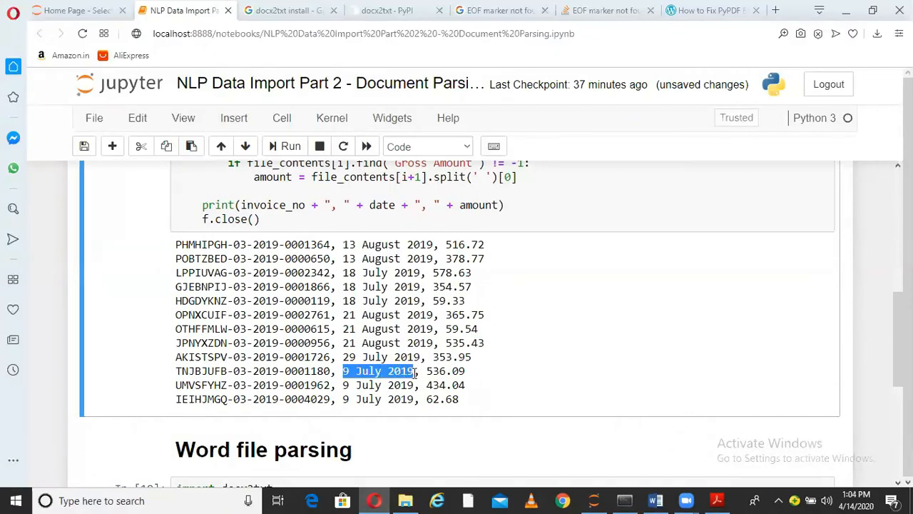
pyautogui.click(717, 501)
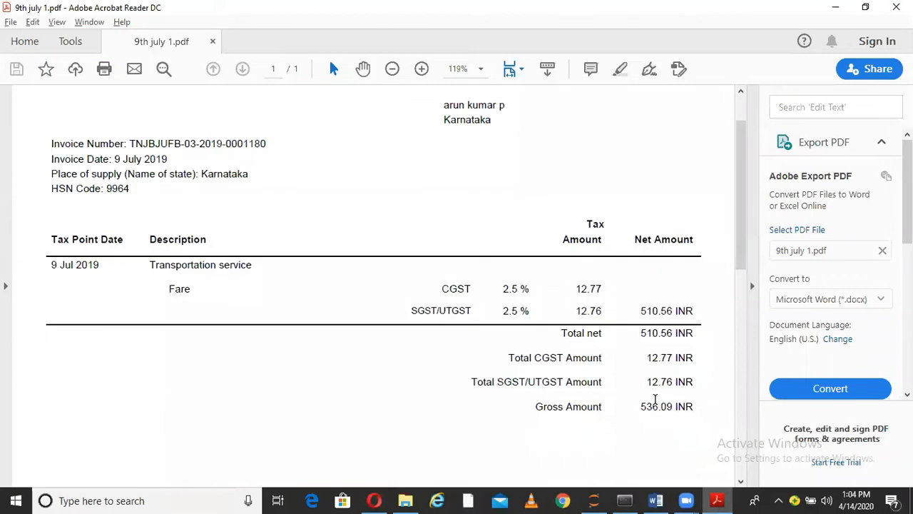
pyautogui.doubleClick(657, 406)
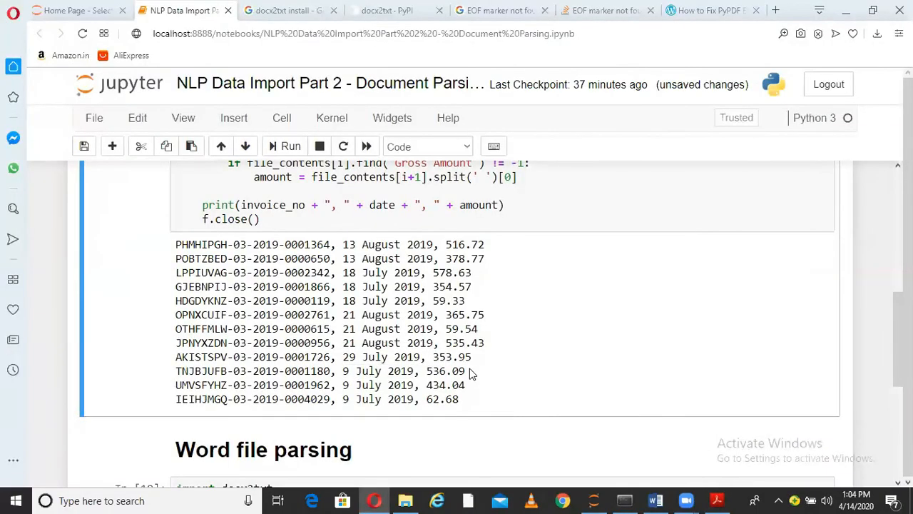
pyautogui.tripleClick(321, 370)
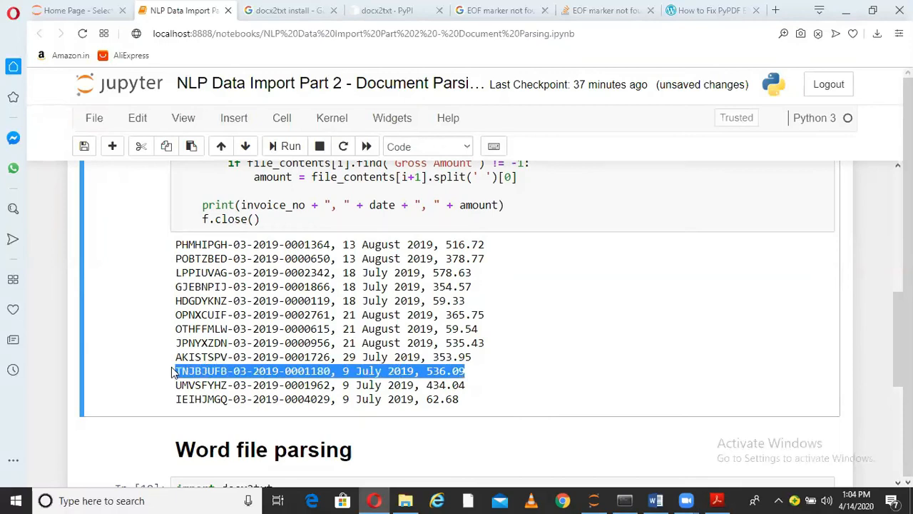
pyautogui.rightClick(207, 370)
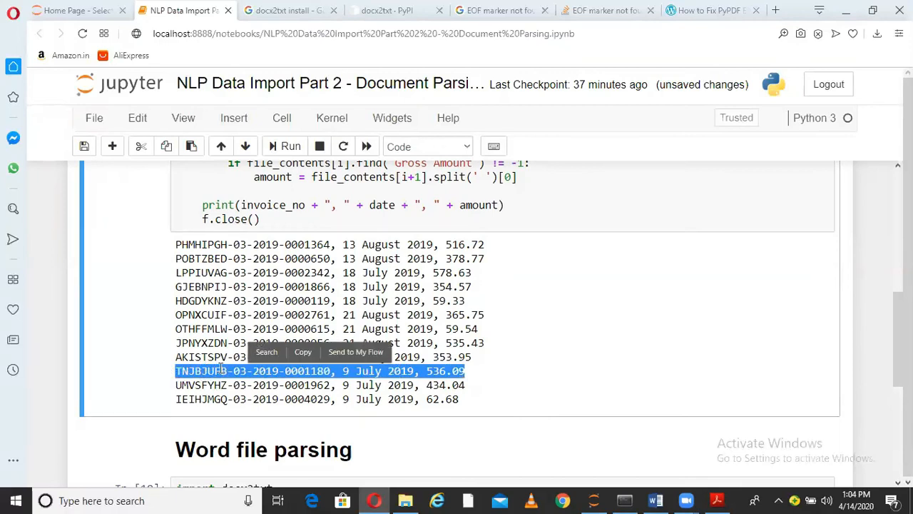
pyautogui.click(717, 500)
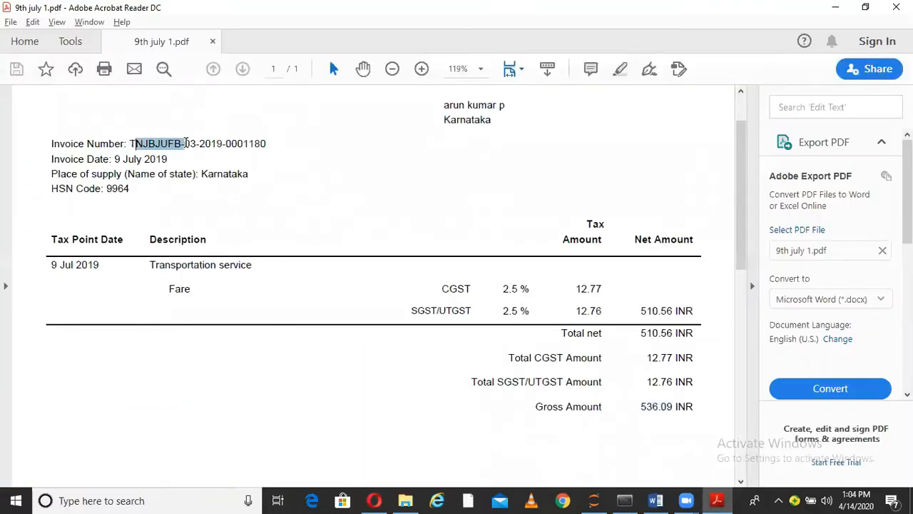
pyautogui.click(224, 174)
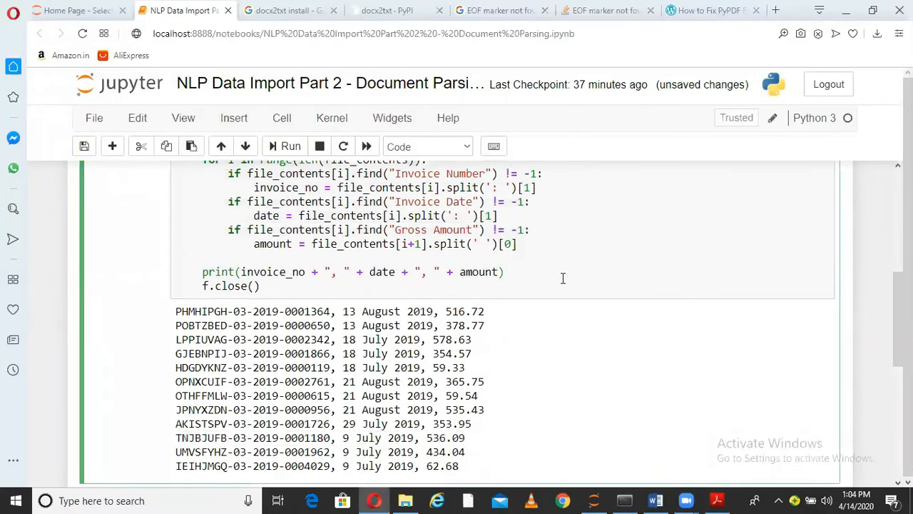
pyautogui.click(504, 271)
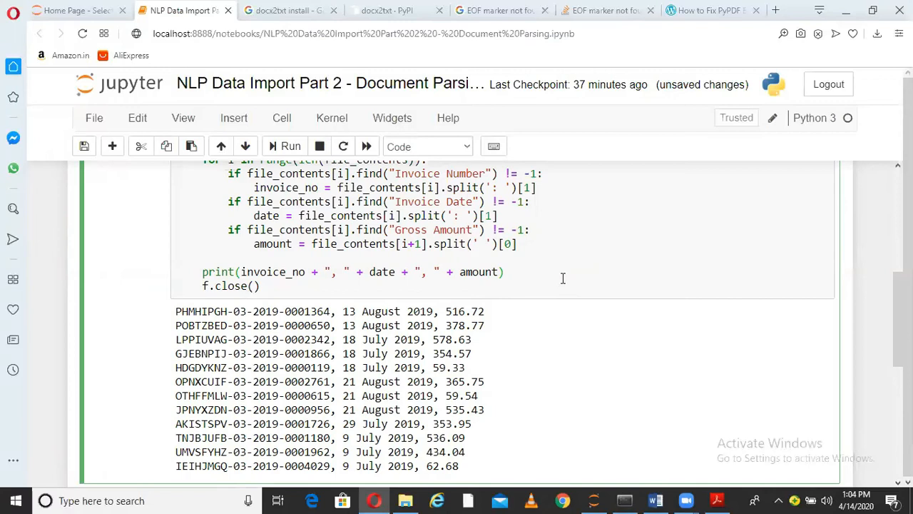
pyautogui.scroll(3)
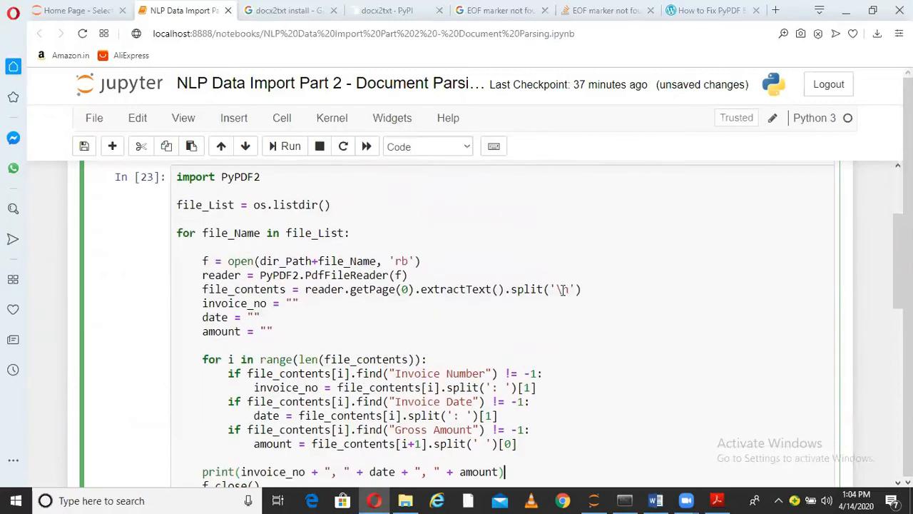
pyautogui.scroll(3)
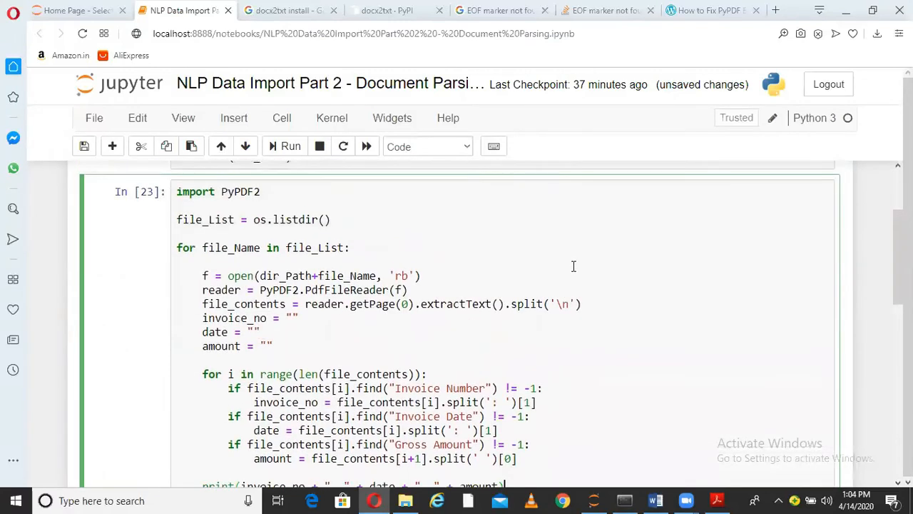
pyautogui.scroll(3)
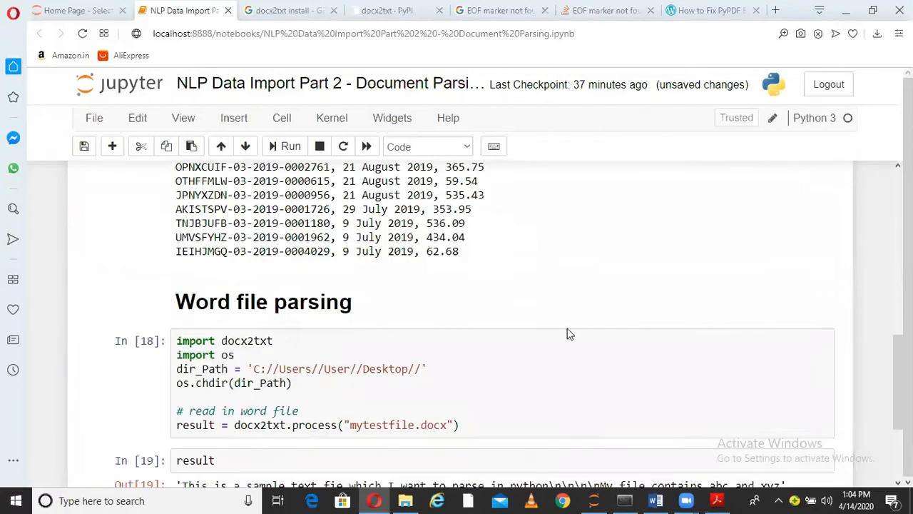
# Step: Glance at the mytestfile Word document and return to the notebook
pyautogui.scroll(-3)
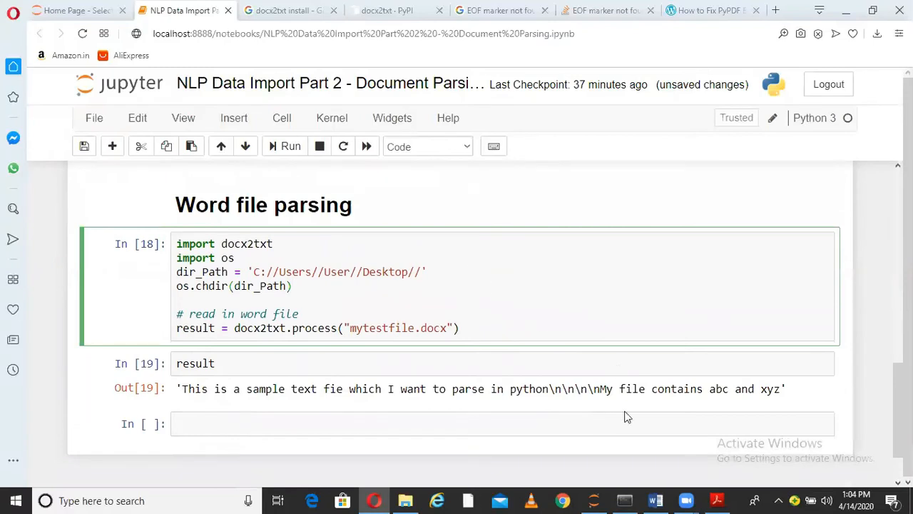
pyautogui.click(654, 500)
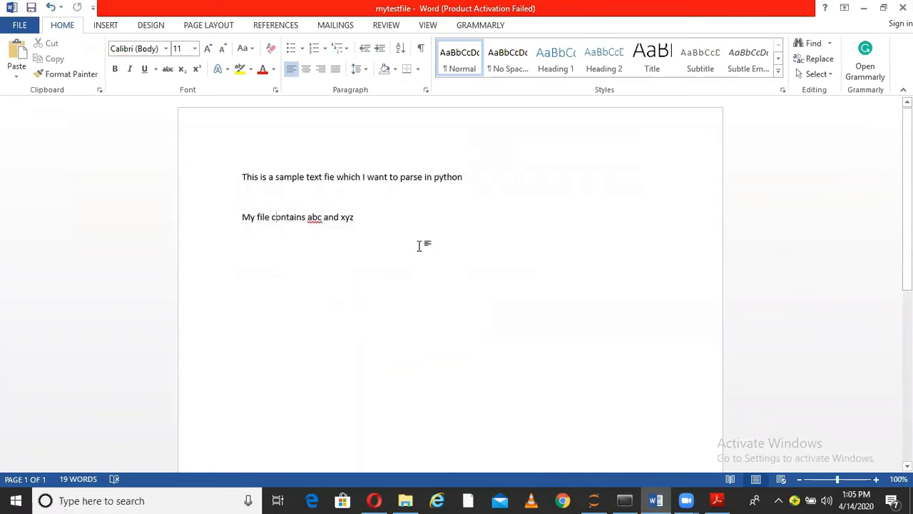
pyautogui.click(374, 500)
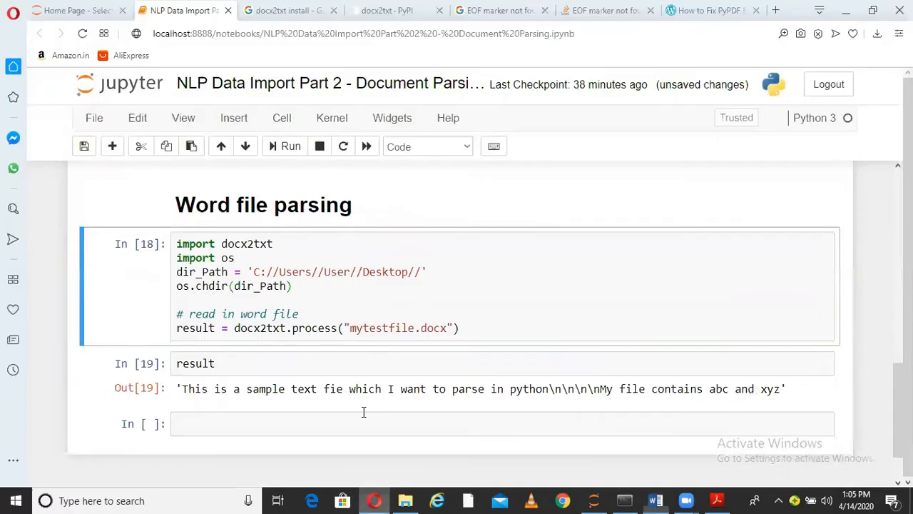
# Step: Save the notebook and rerun the docx2txt Word parsing cell
pyautogui.click(277, 244)
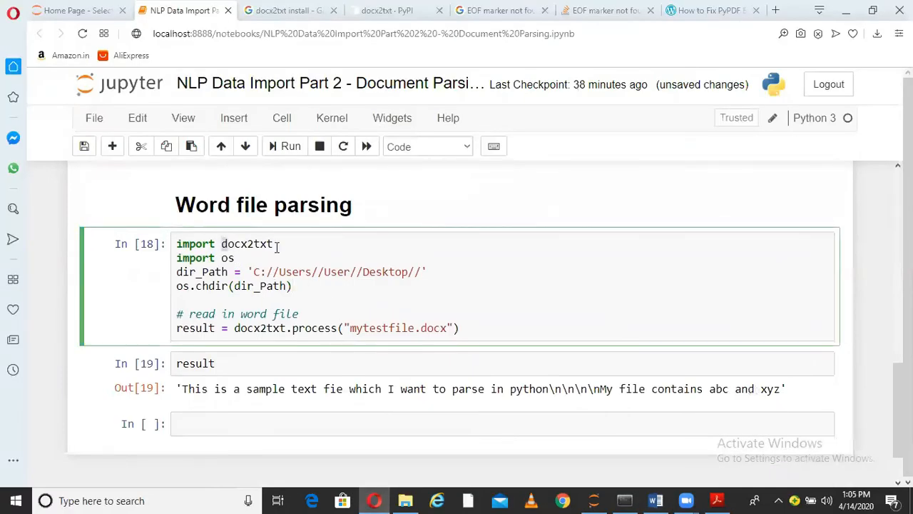
pyautogui.press('ctrl+s')
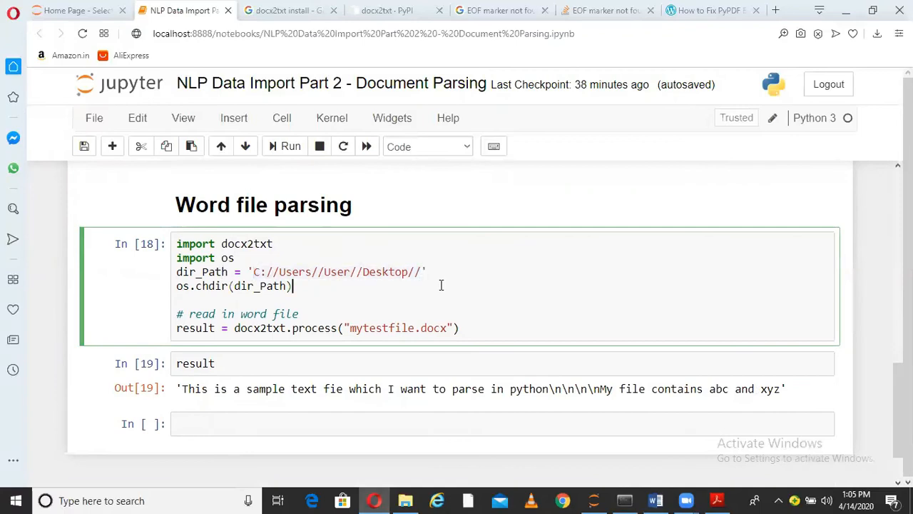
pyautogui.moveTo(318, 319)
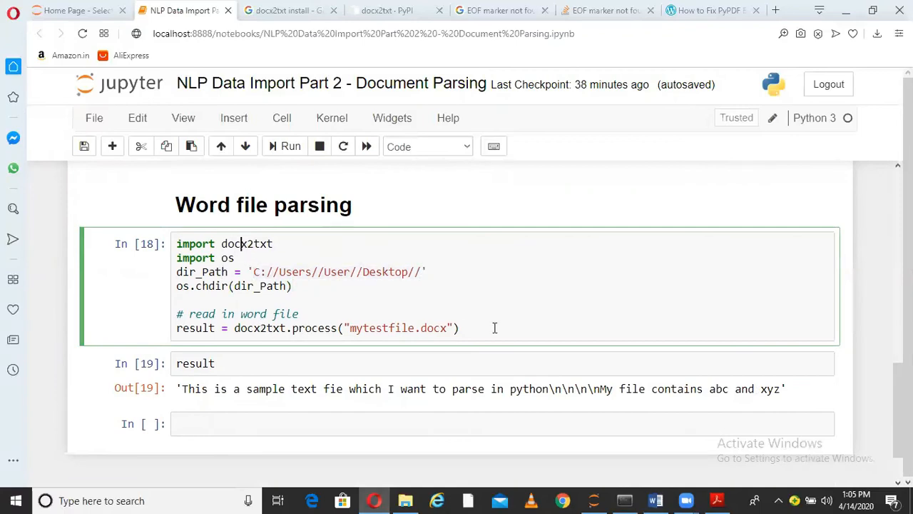
pyautogui.moveTo(284, 147)
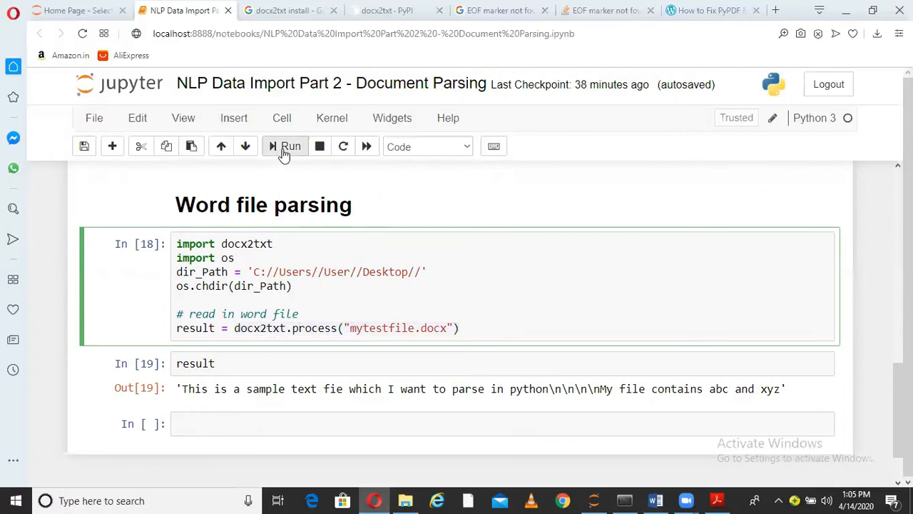
pyautogui.click(285, 146)
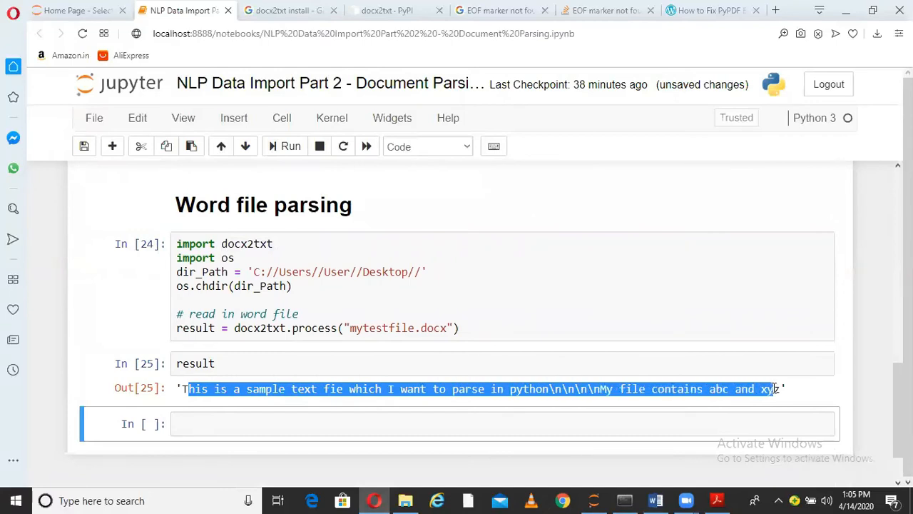
pyautogui.click(655, 500)
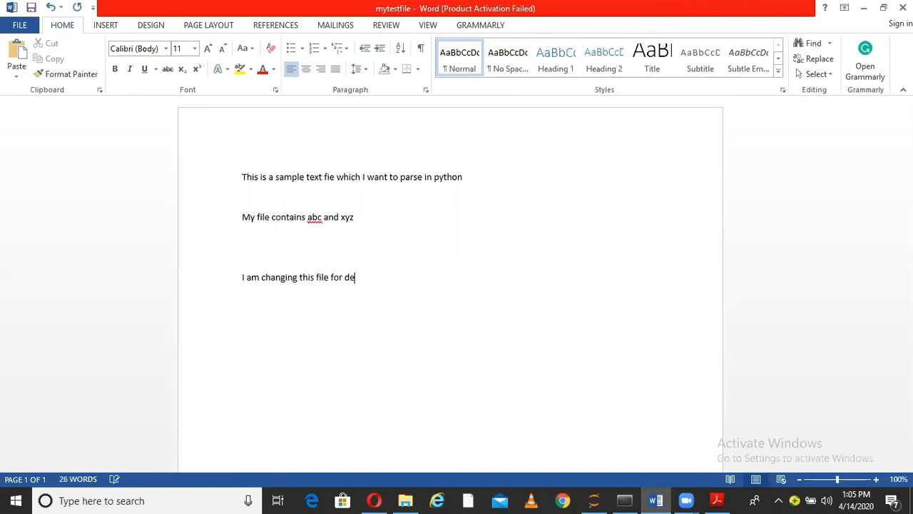
# Step: Finish typing 'I am changing this file for demo' in mytestfile.docx and save it
pyautogui.write('mo')
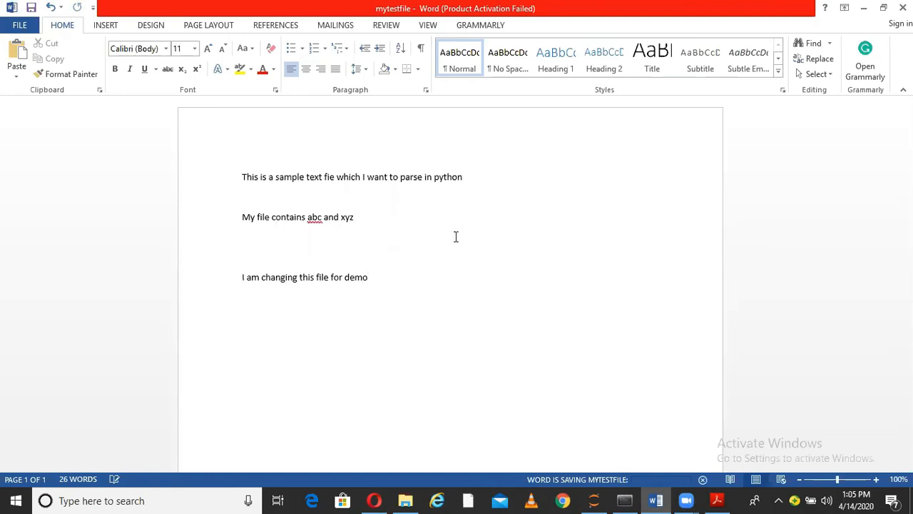
# Step: Rerun the docx2txt cells and highlight 'I am changing this file for demo' in the output
pyautogui.click(374, 500)
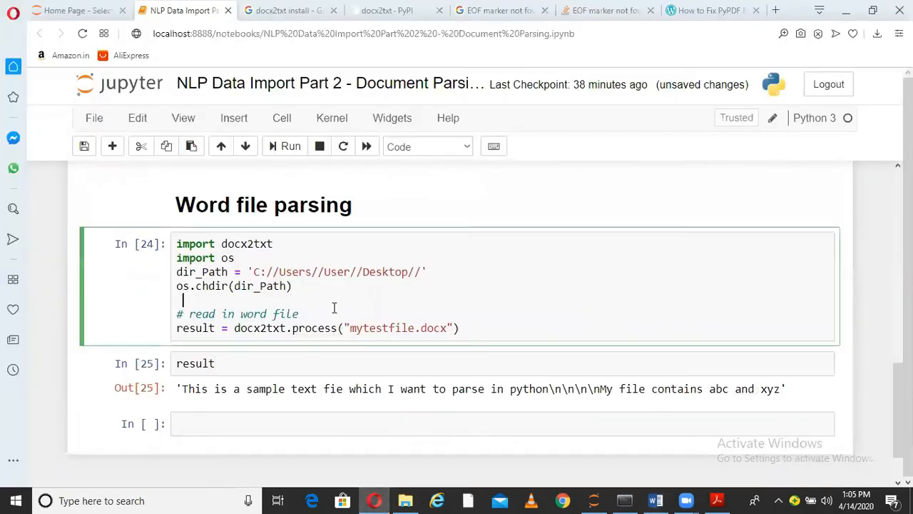
pyautogui.click(290, 146)
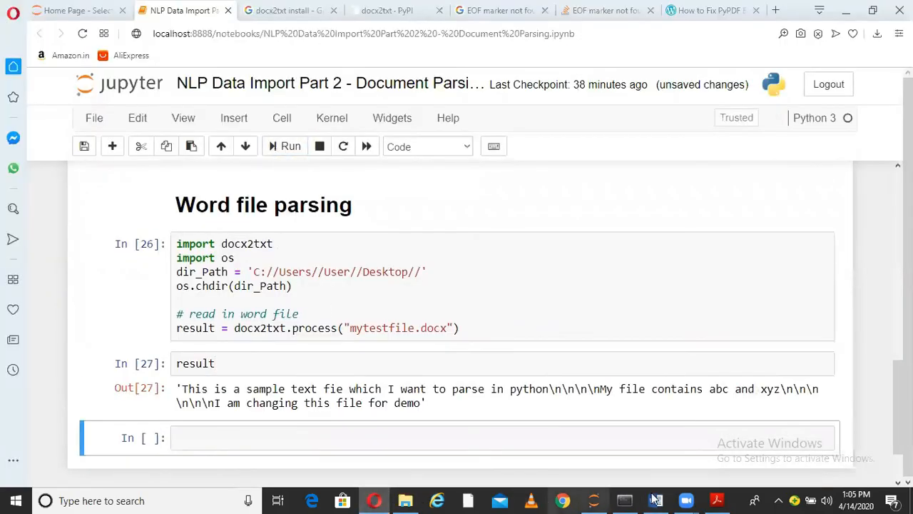
pyautogui.moveTo(214, 404); pyautogui.dragTo(279, 403)
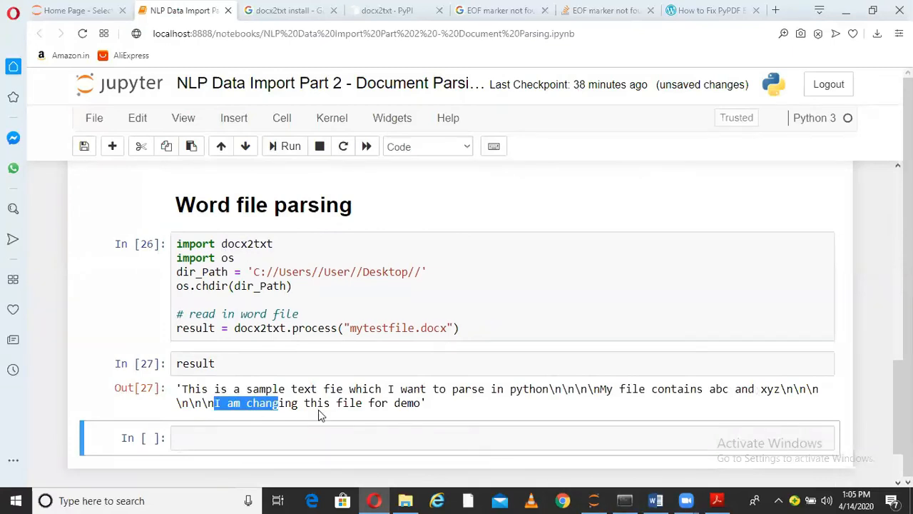
pyautogui.click(301, 314)
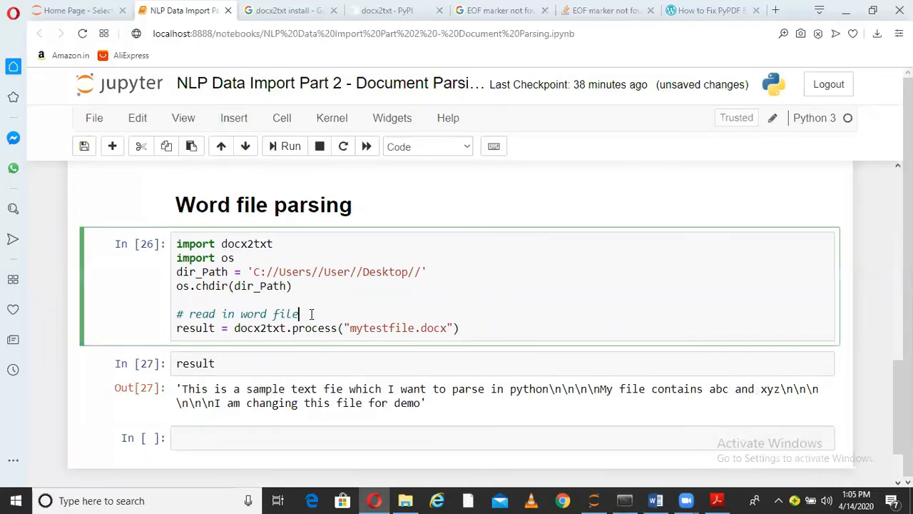